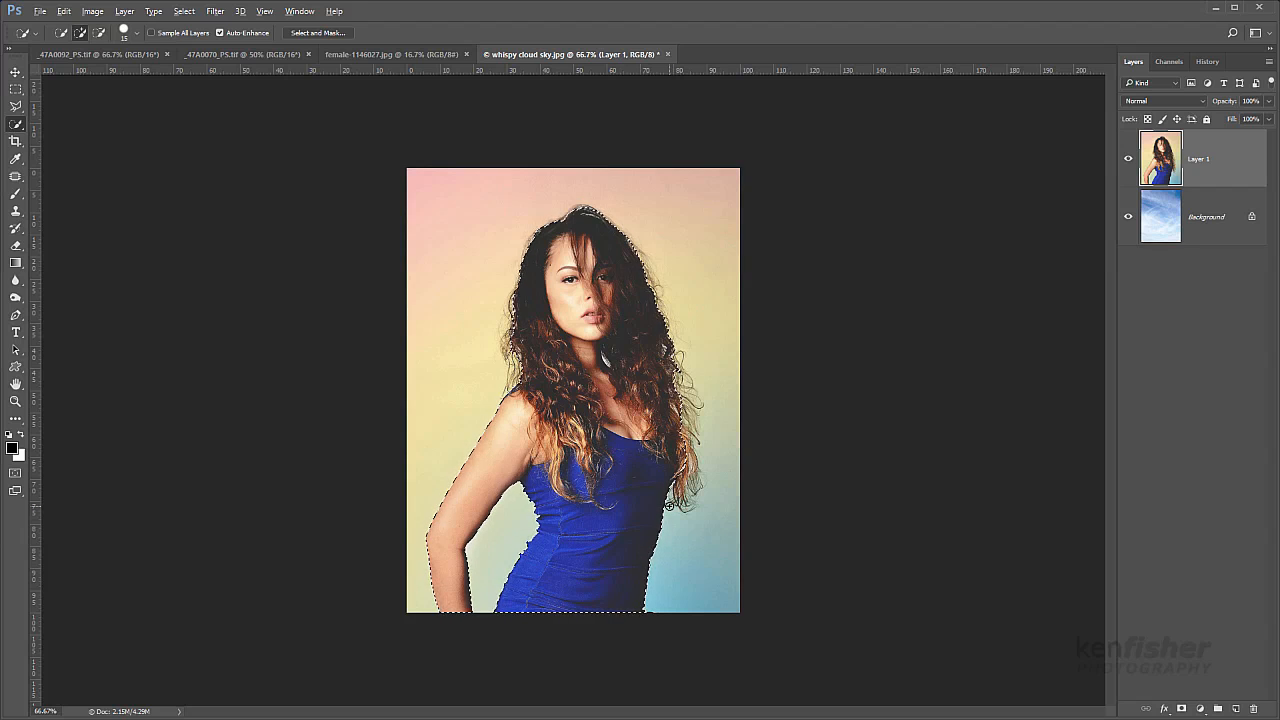
Step: Hold Alt with Quick Selection to cut a notch from the dress's right side
key(alt)
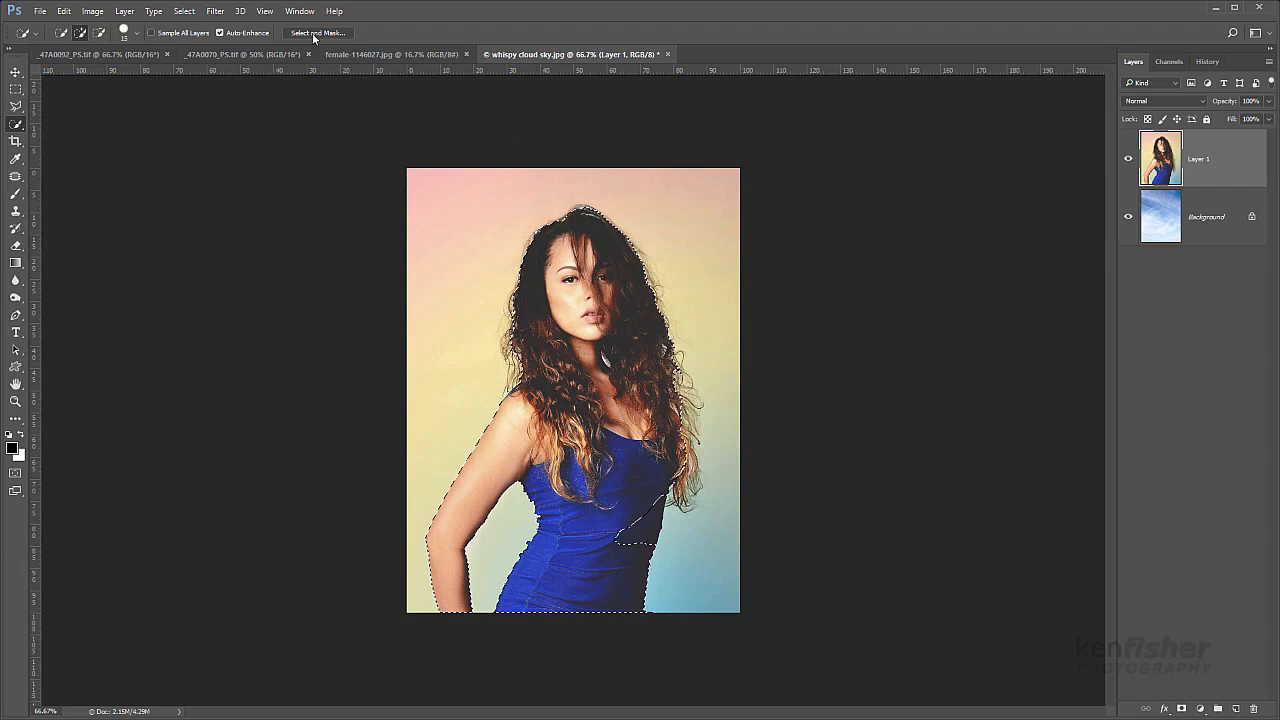
Step: Enter Select and Mask and bring up the Lasso tool choices
click(318, 32)
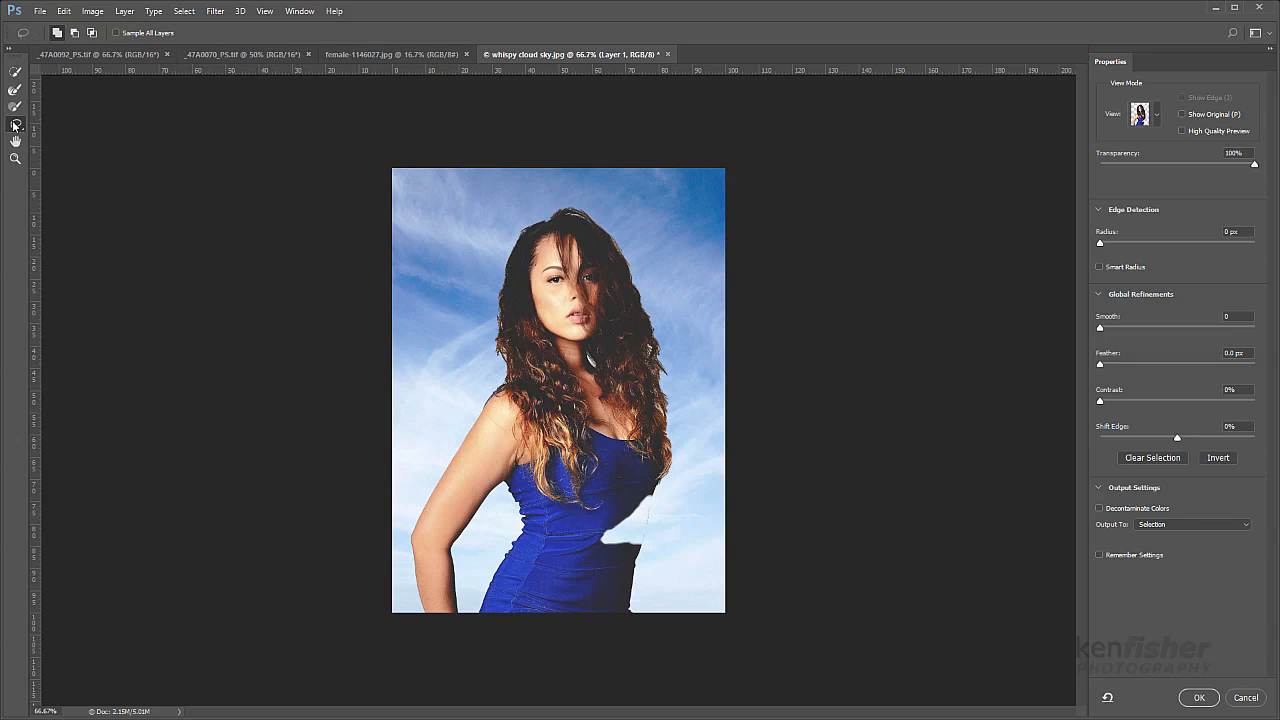
click(15, 124)
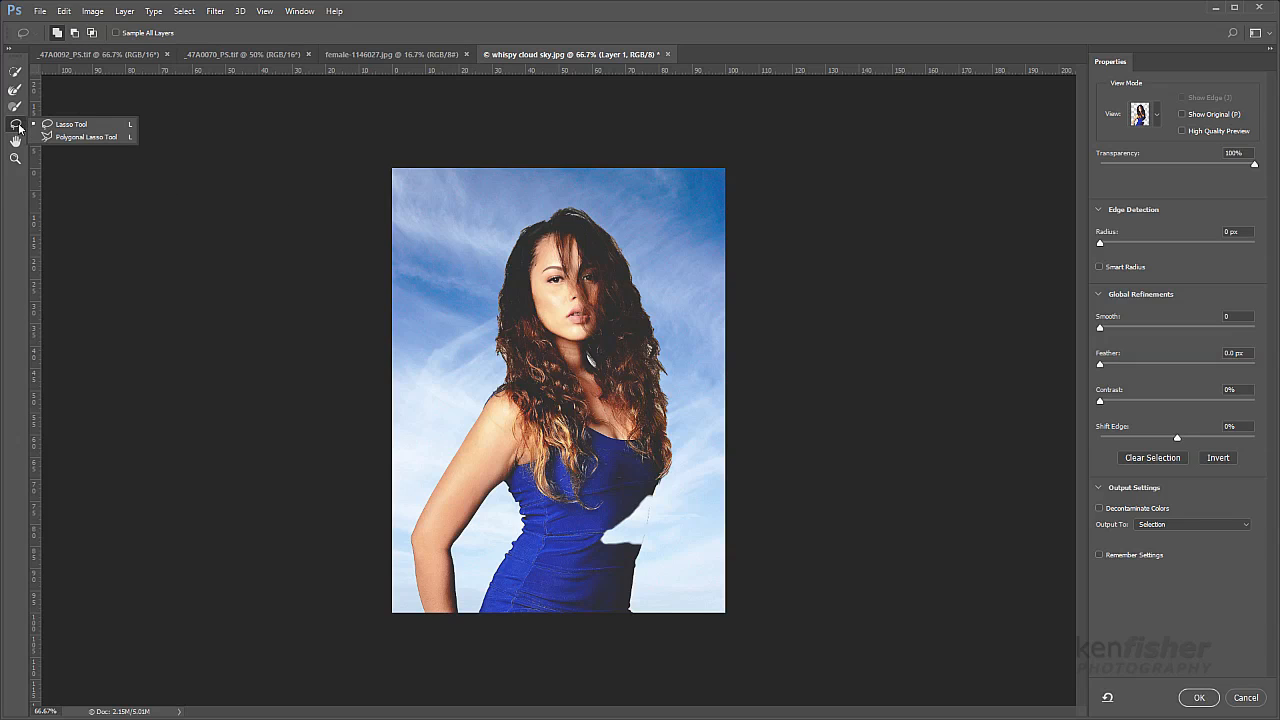
mouse_move(20, 127)
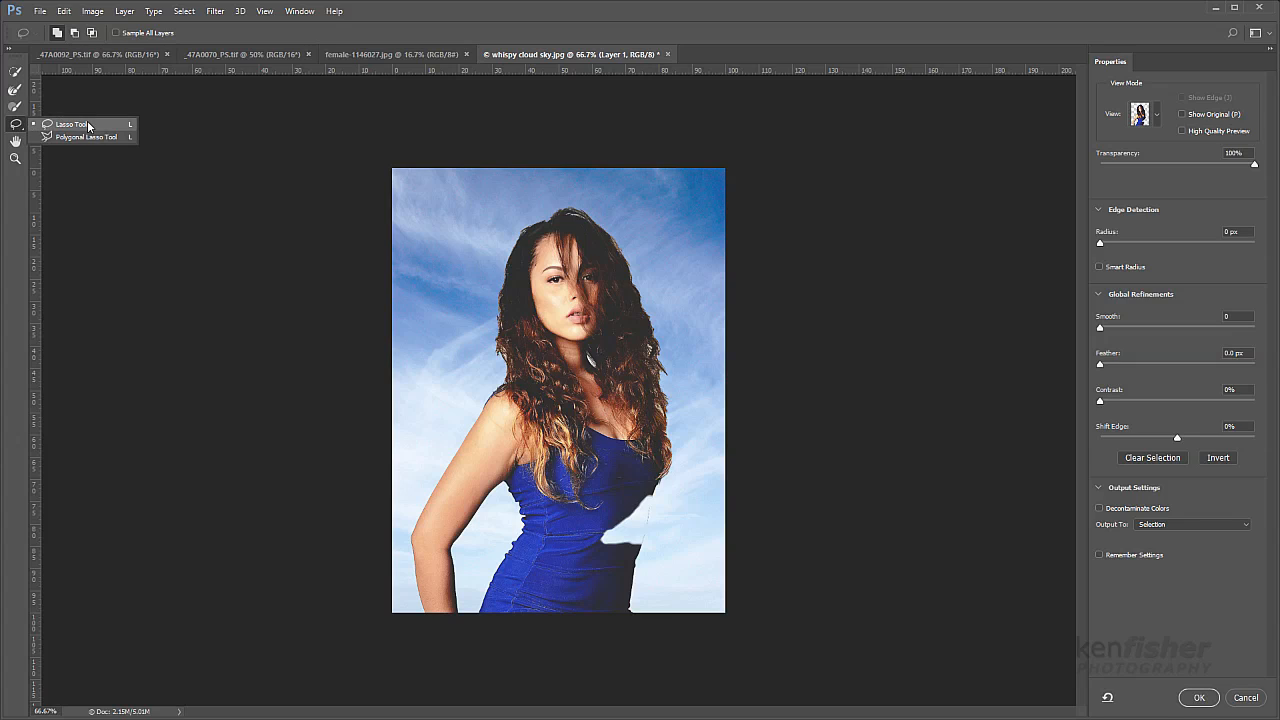
mouse_move(90, 137)
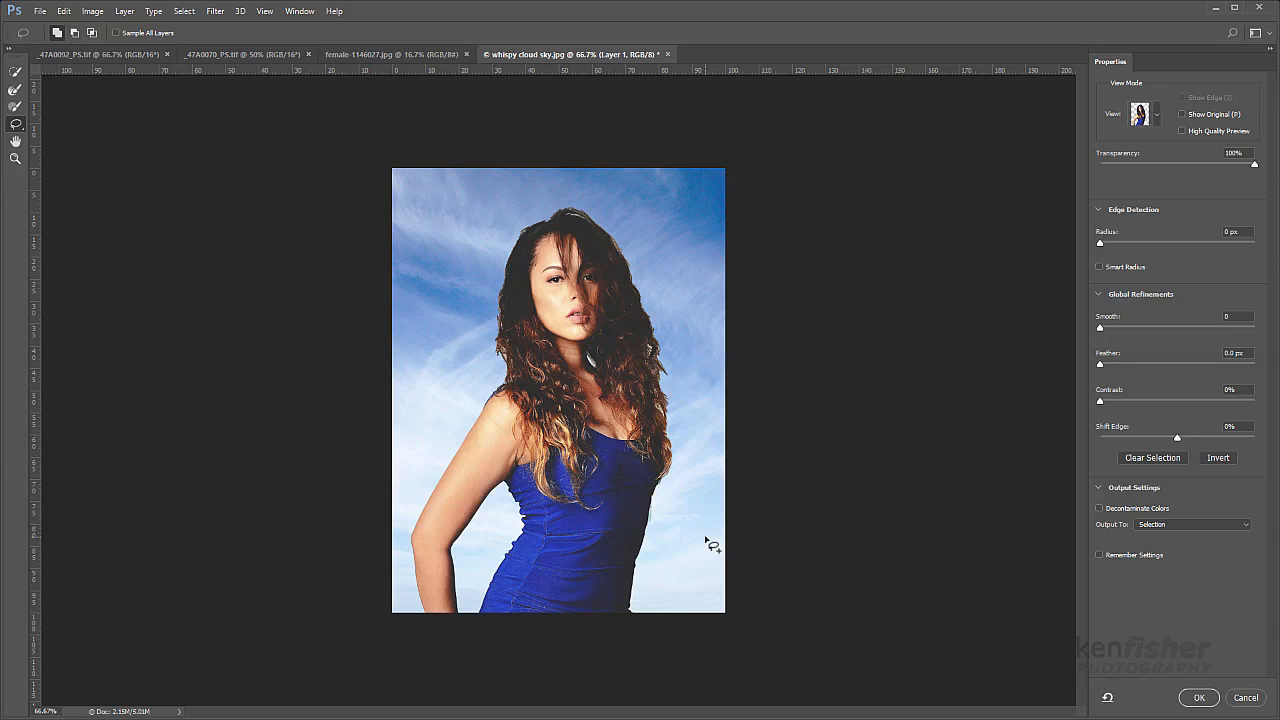
mouse_move(702, 530)
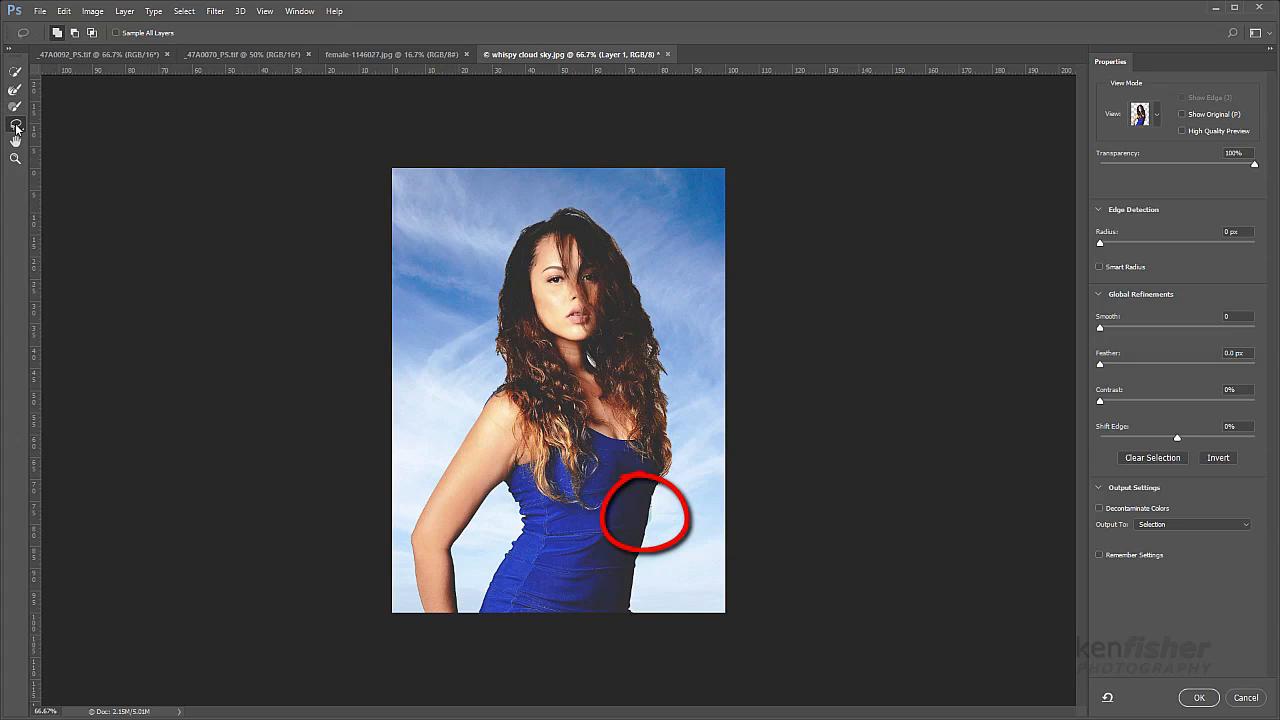
Step: Switch to the Polygonal Lasso in subtract mode to trim excess beside the dress
click(15, 124)
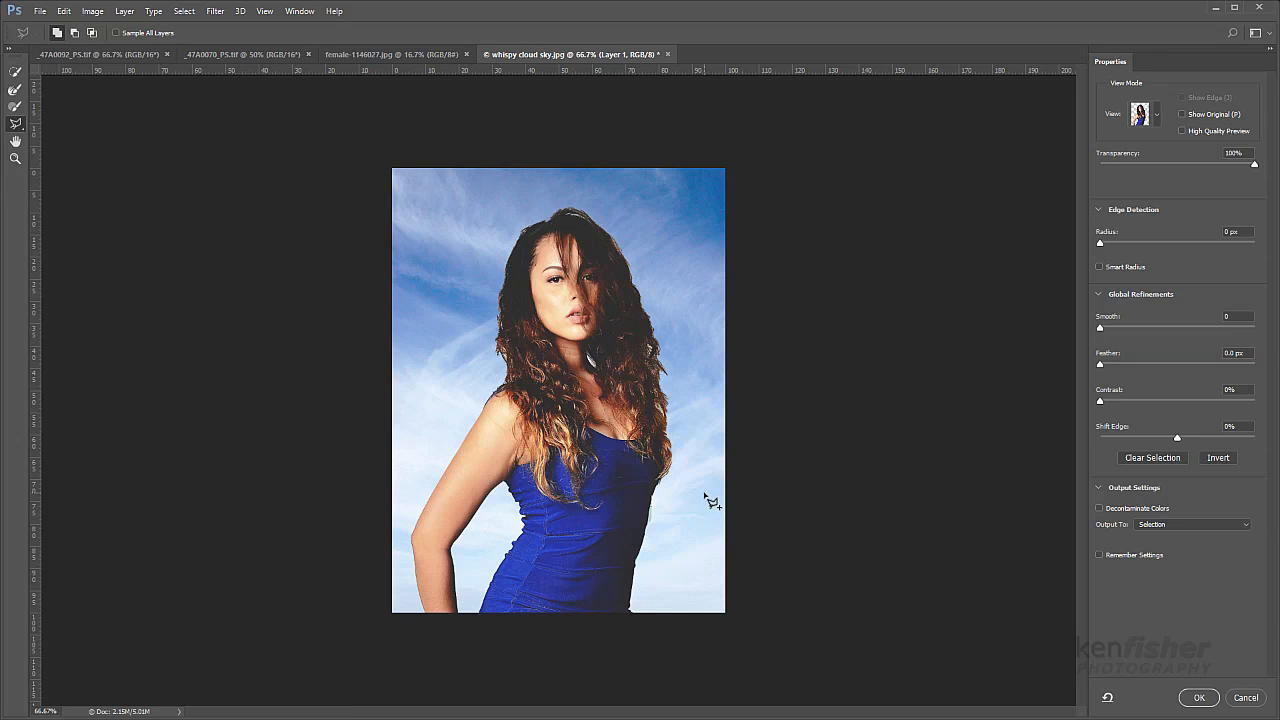
key(alt)
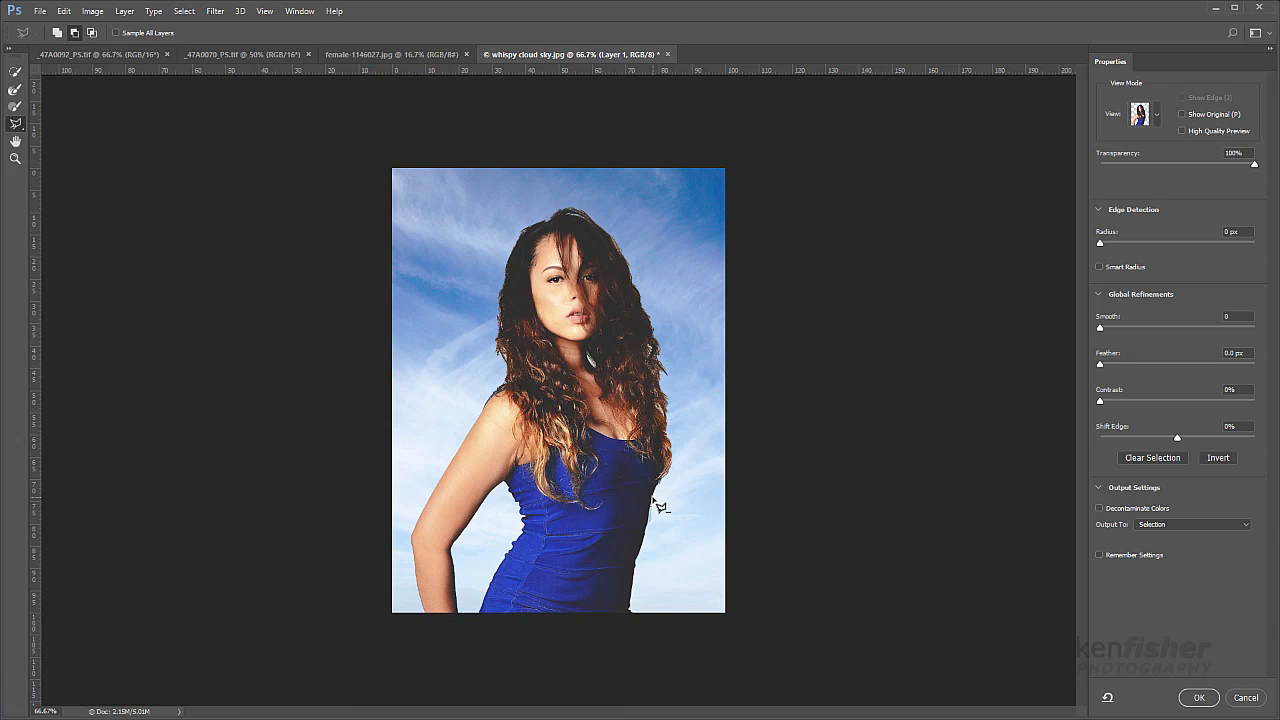
mouse_move(650, 537)
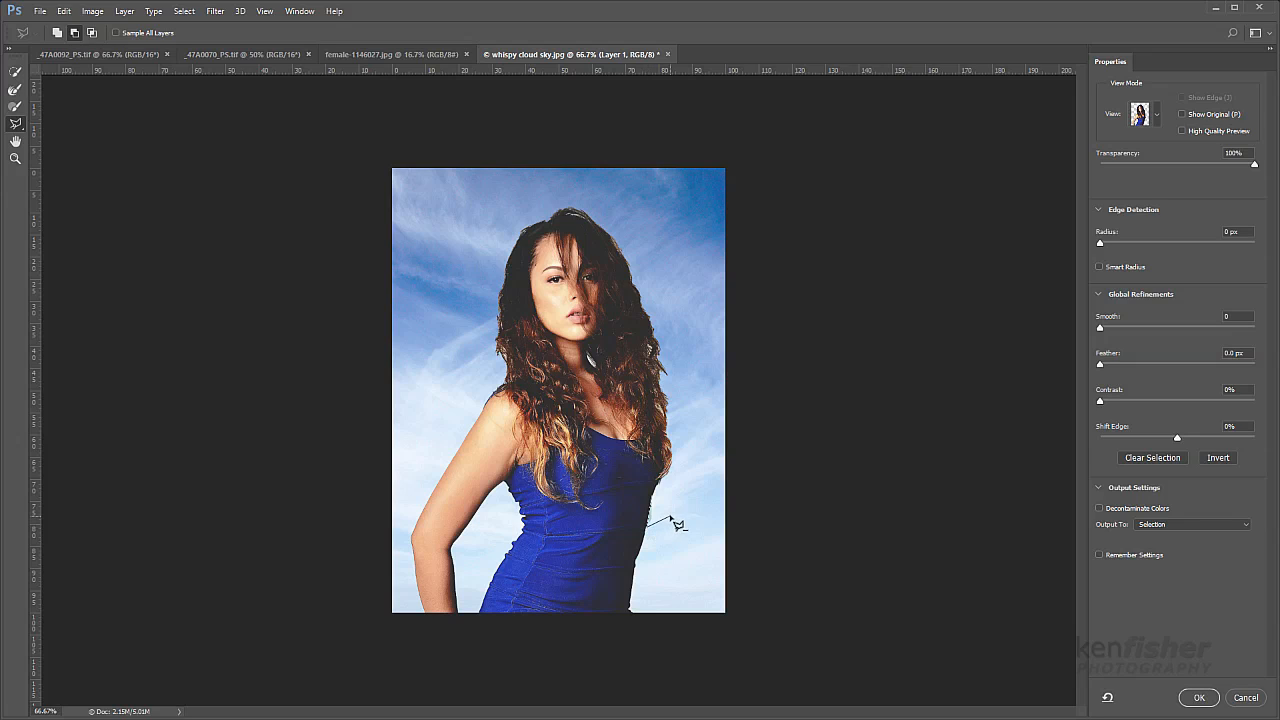
mouse_move(658, 505)
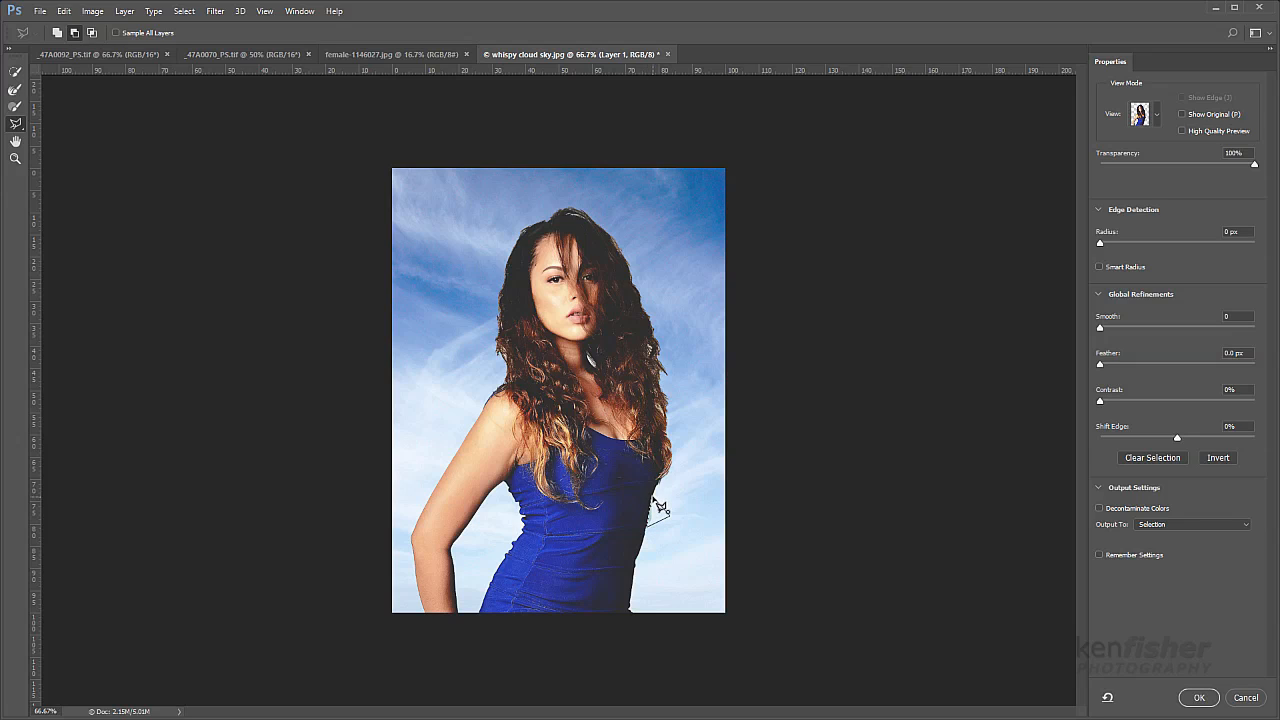
mouse_move(703, 523)
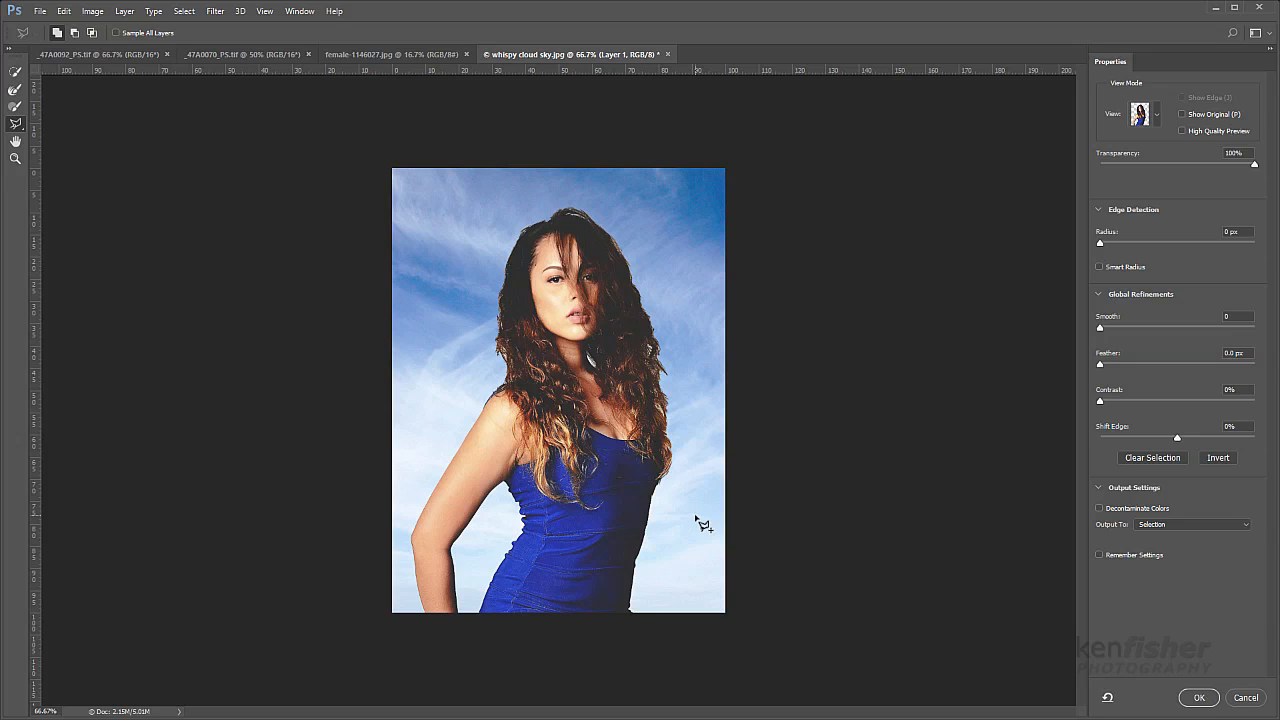
mouse_move(1070, 88)
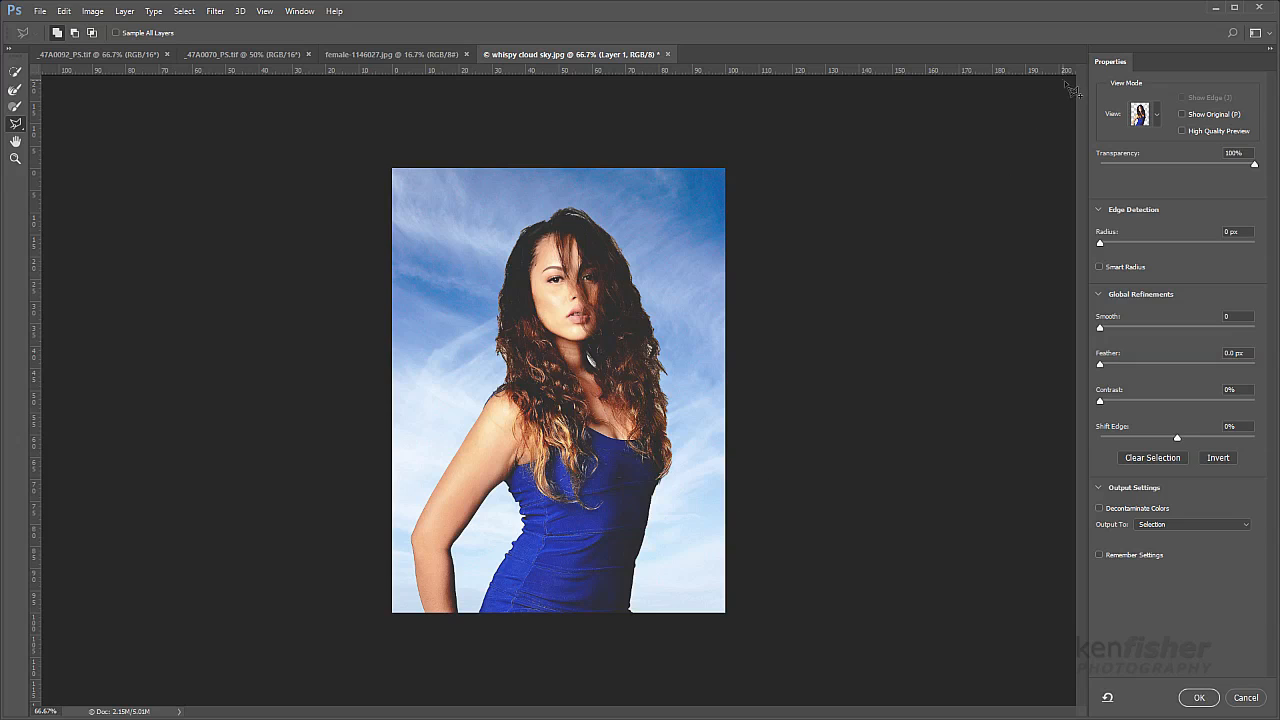
click(1156, 113)
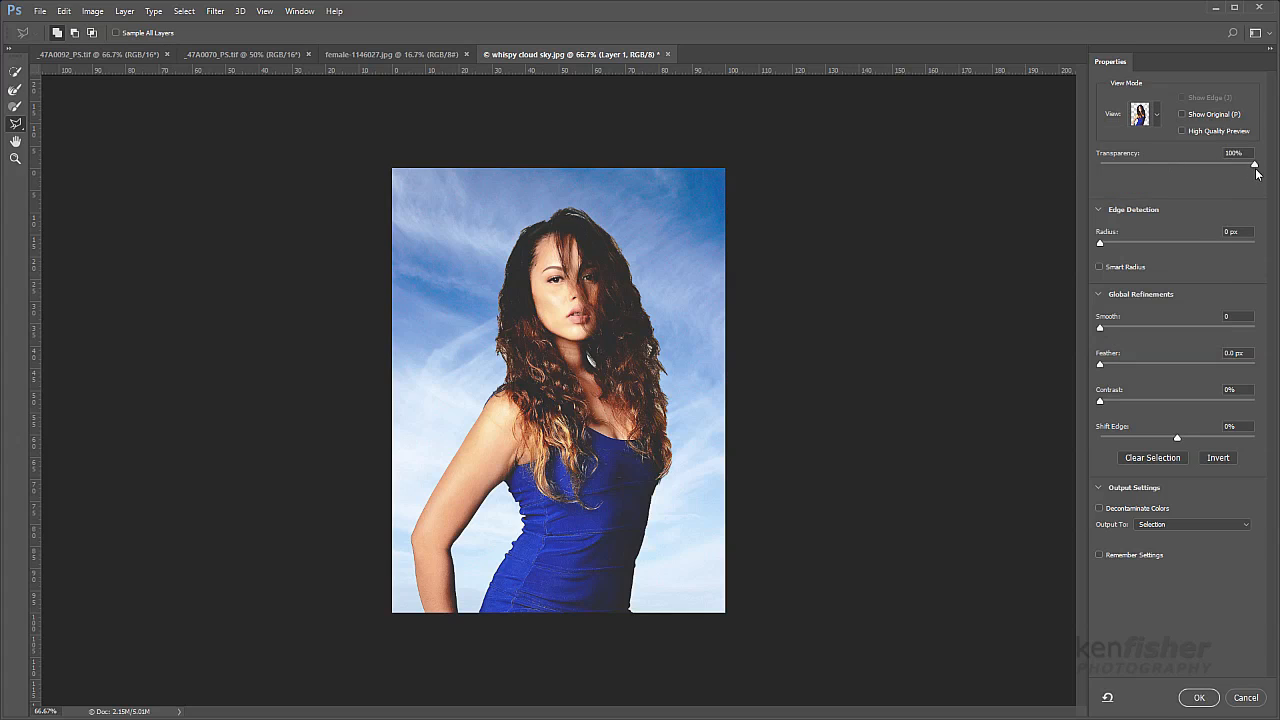
drag(1254, 163, 1200, 163)
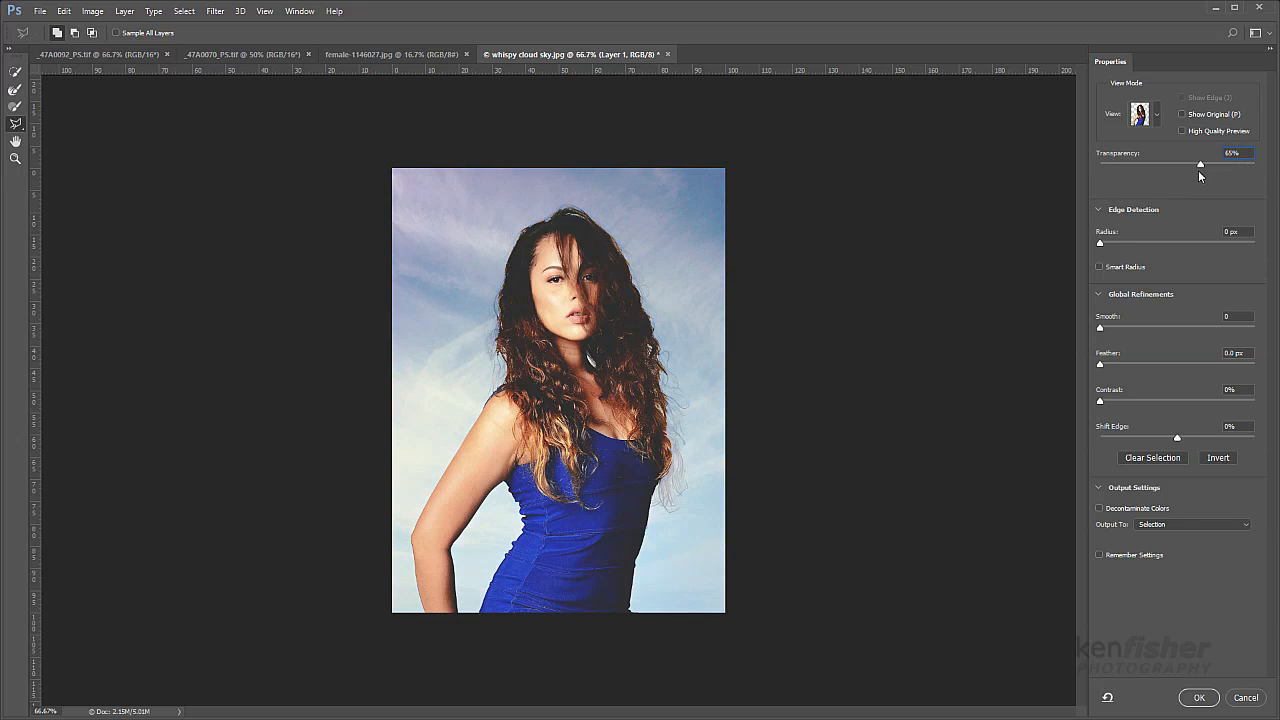
drag(1200, 163, 1131, 163)
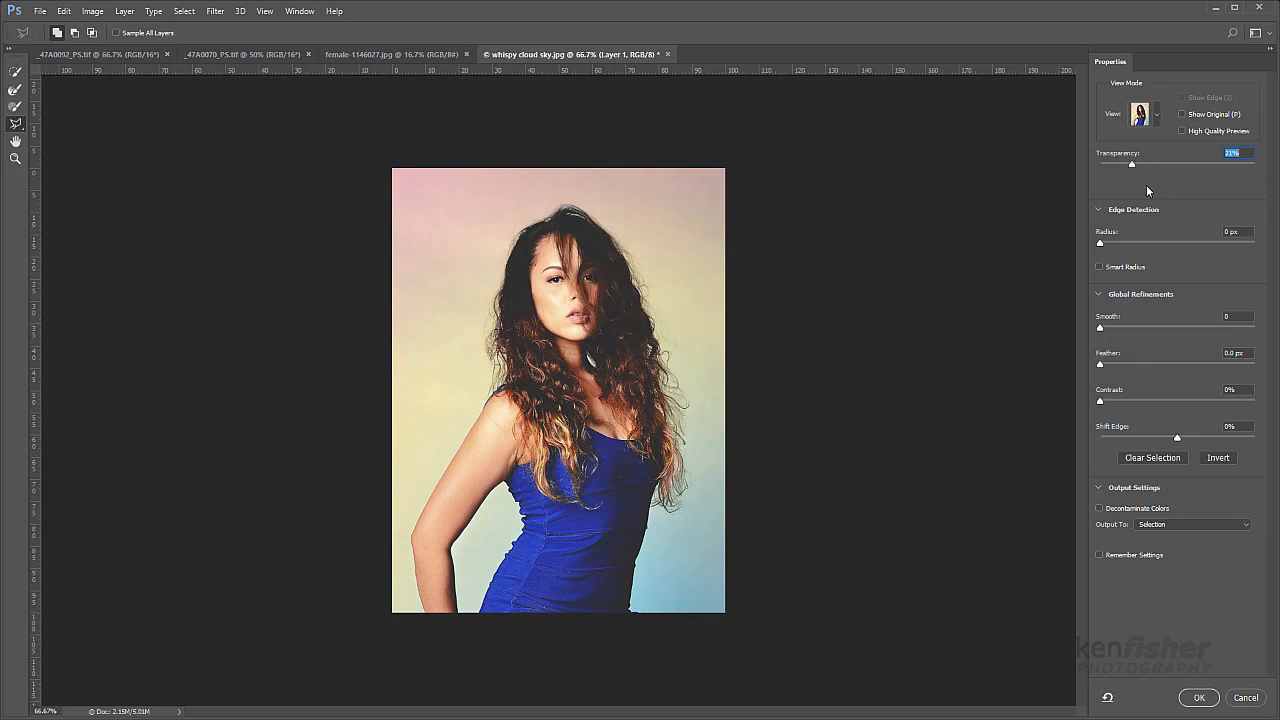
drag(1131, 163, 1216, 163)
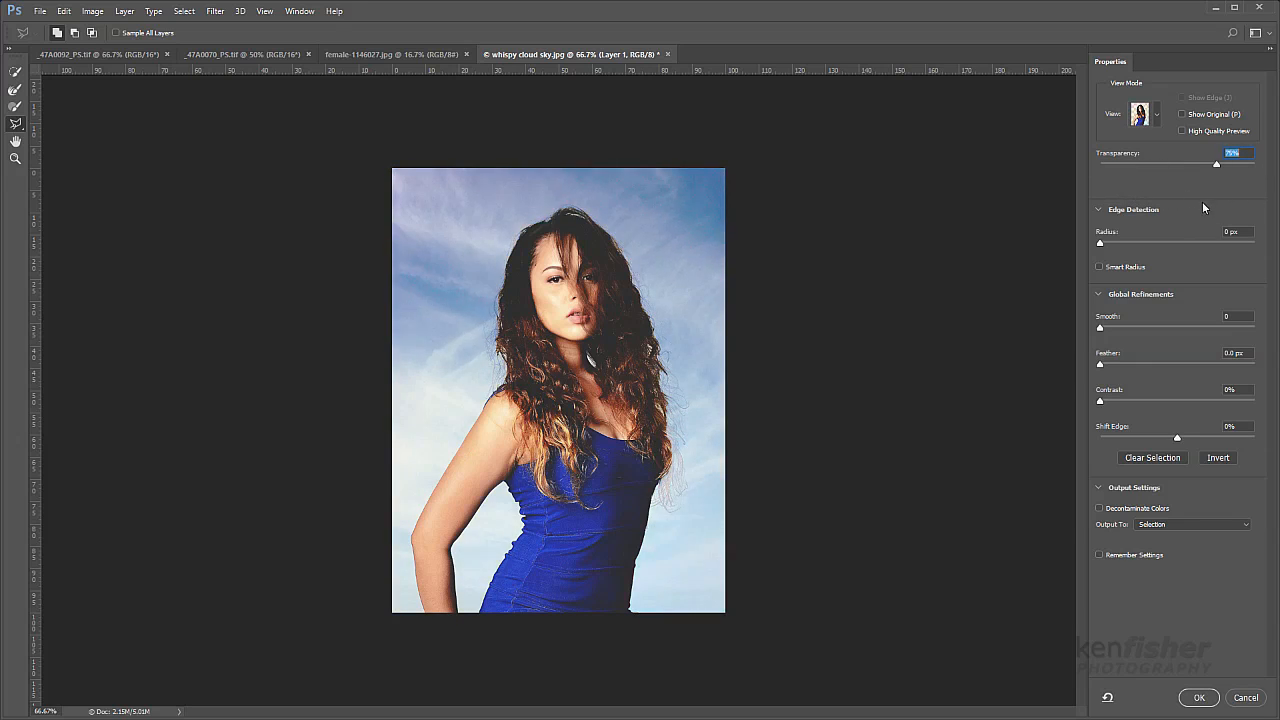
drag(1216, 163, 1279, 163)
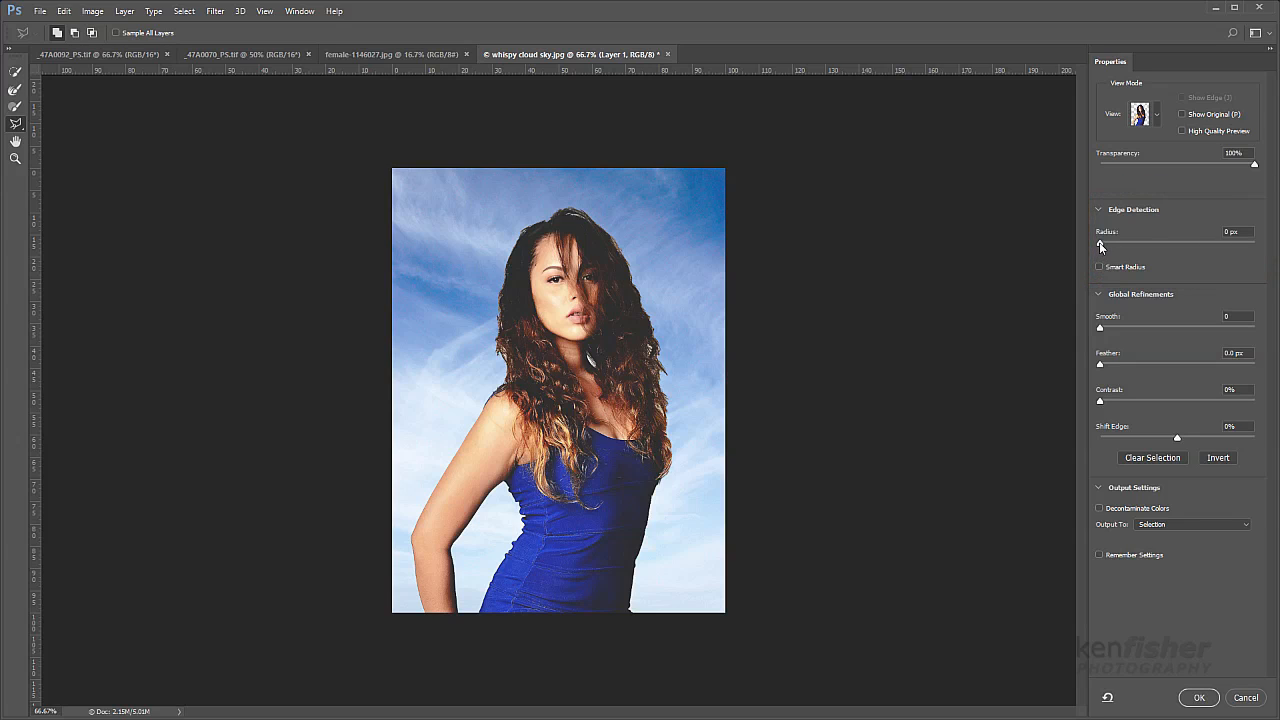
mouse_move(1101, 245)
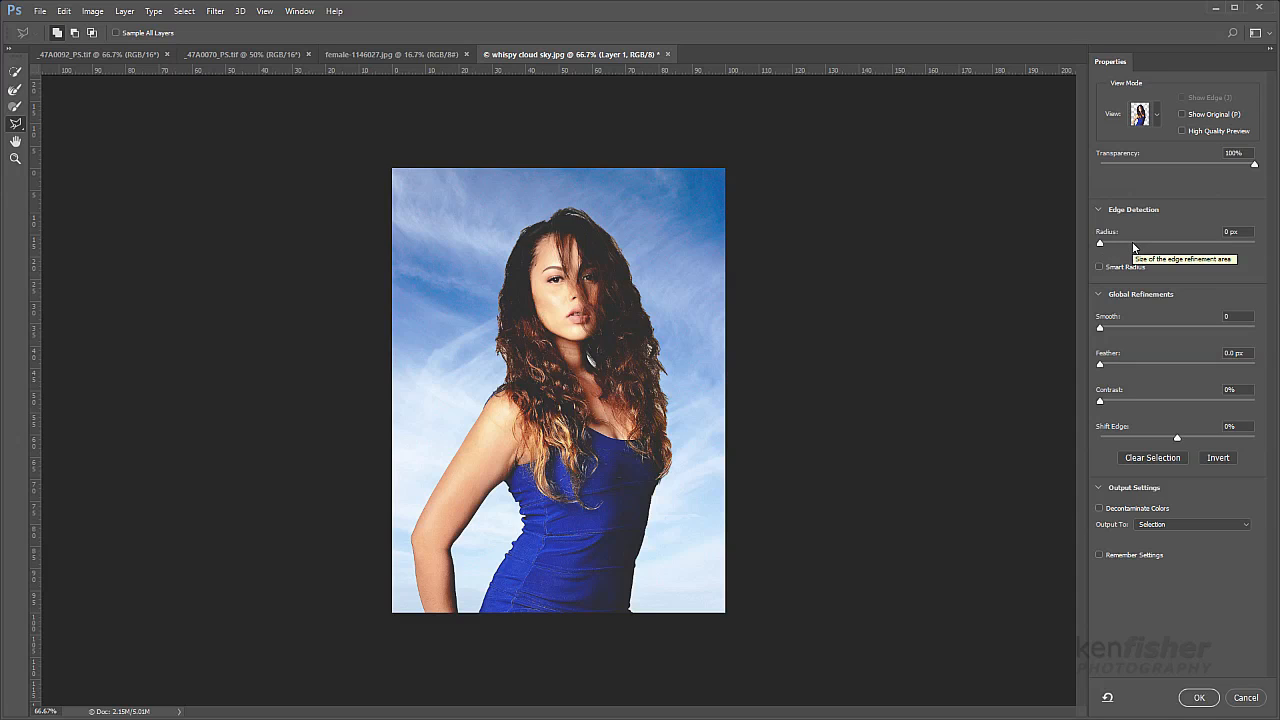
mouse_move(1100, 267)
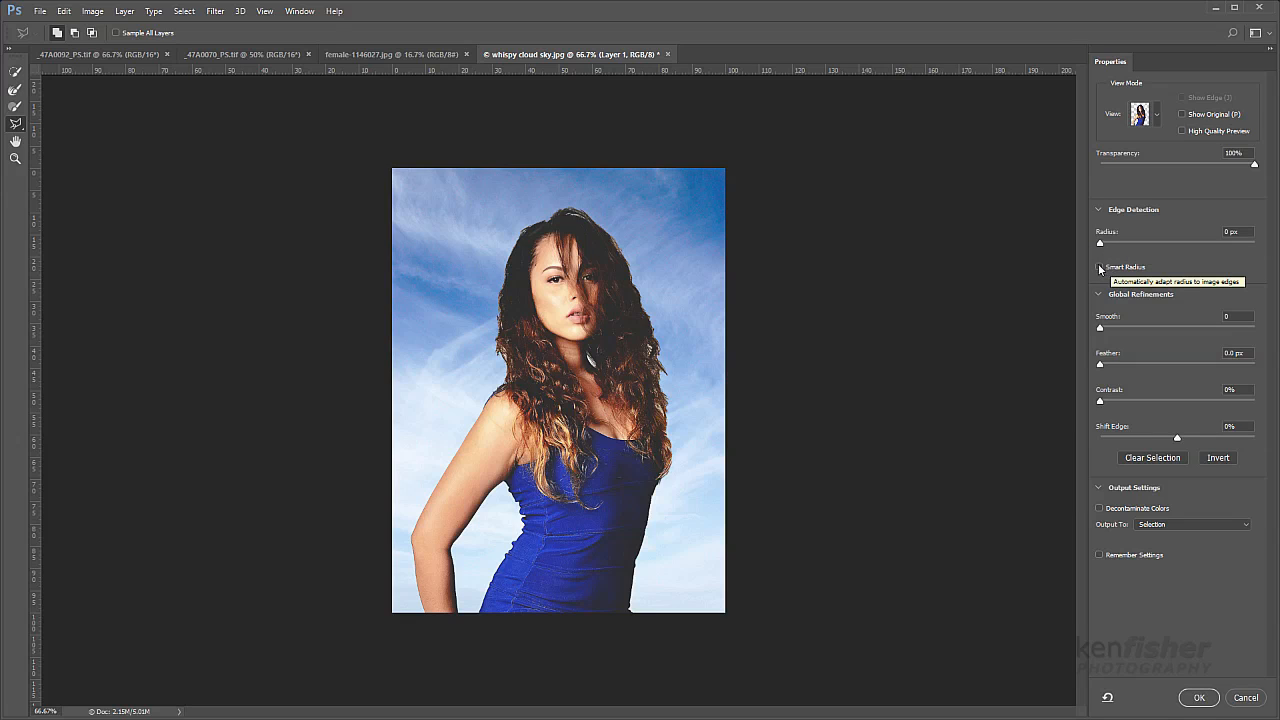
Step: Enable Smart Radius under Edge Detection
click(1100, 267)
text(3)
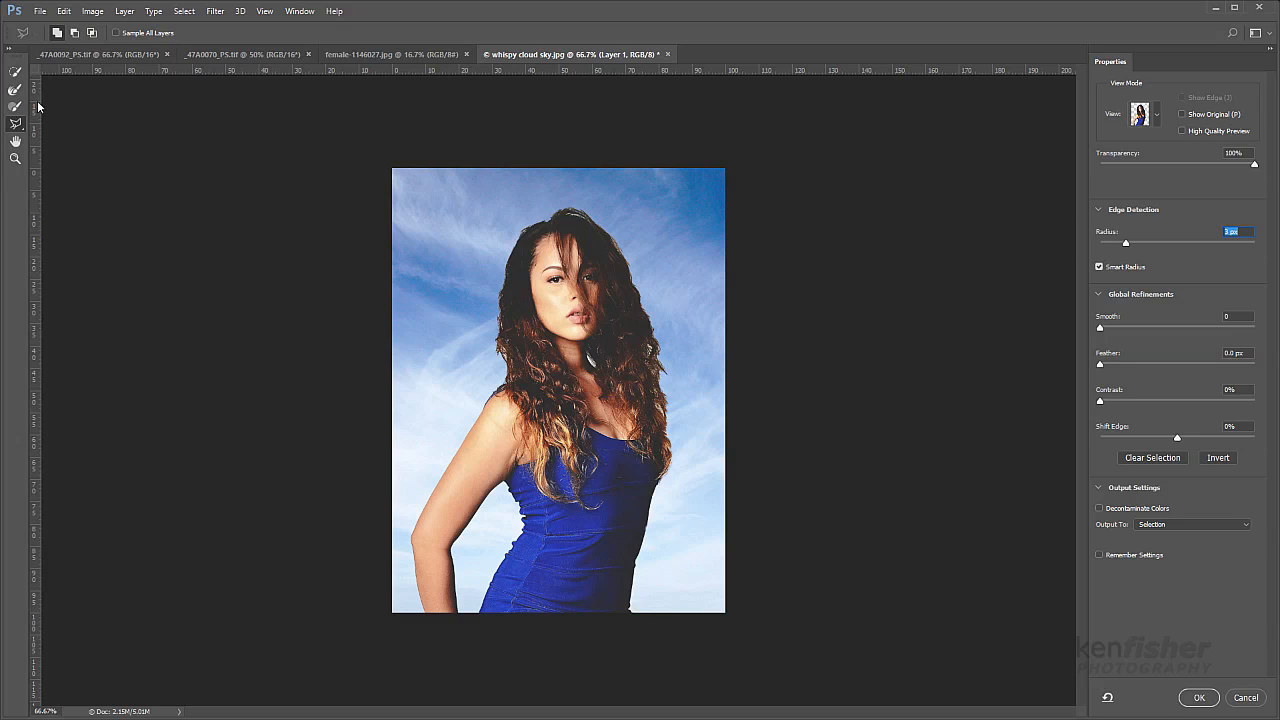
mouse_move(113, 135)
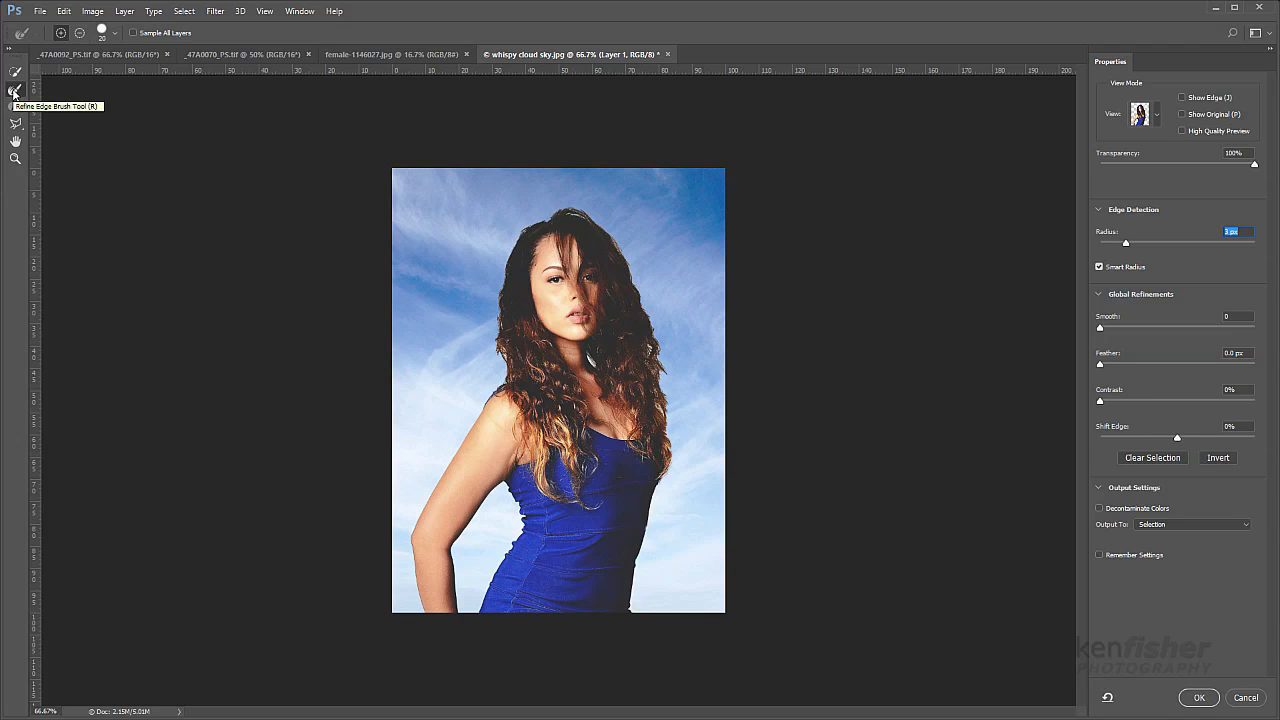
mouse_move(207, 151)
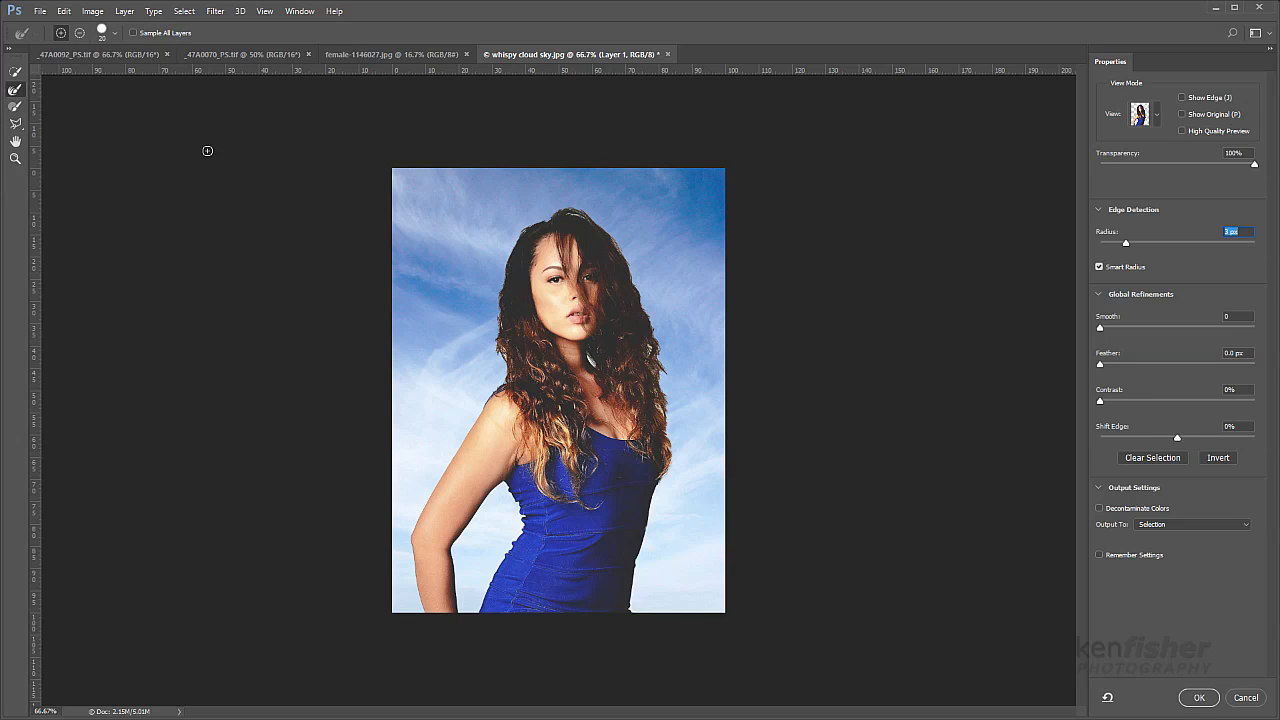
mouse_move(594, 210)
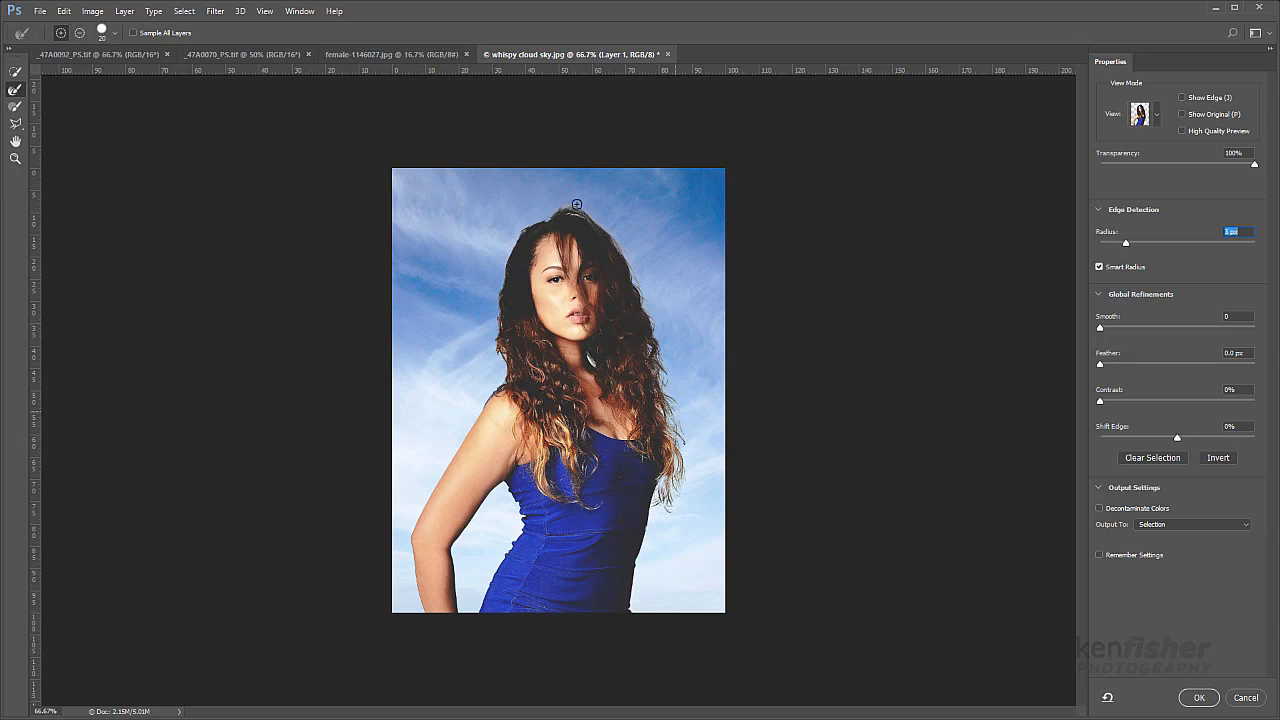
Step: Brush over the hair edges at the top of the head to refine them
drag(576, 204, 500, 291)
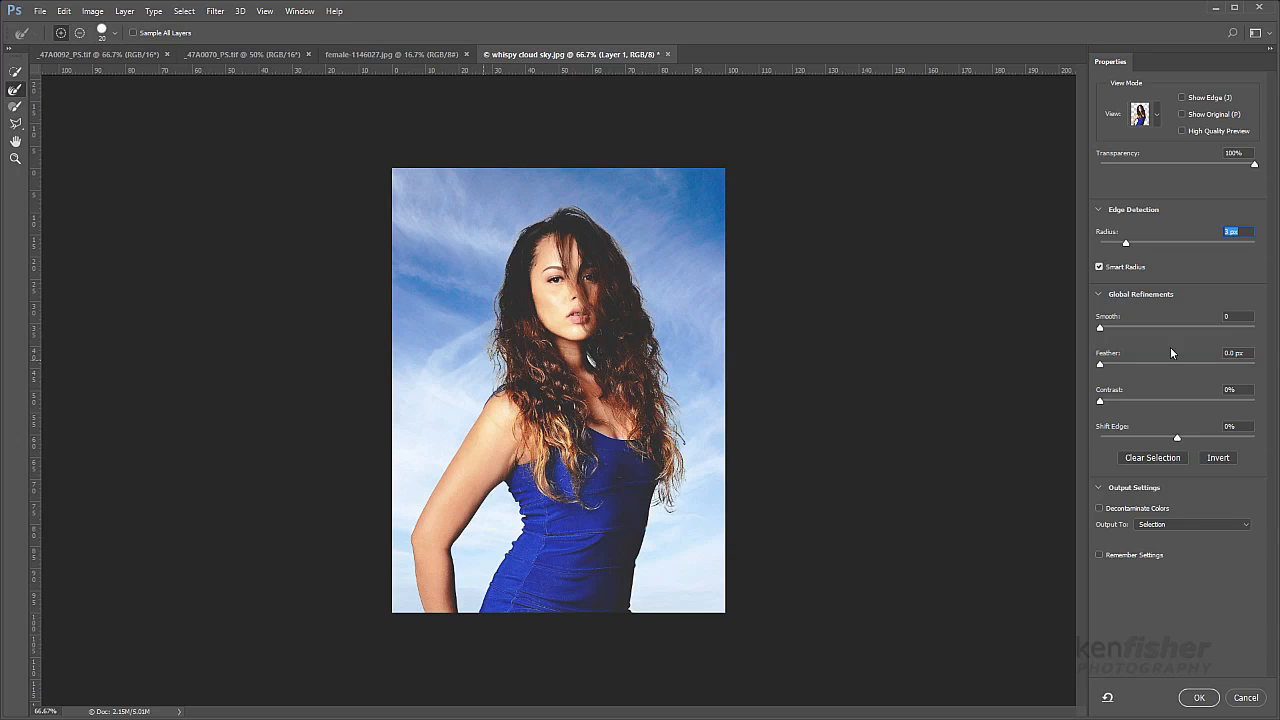
mouse_move(1102, 366)
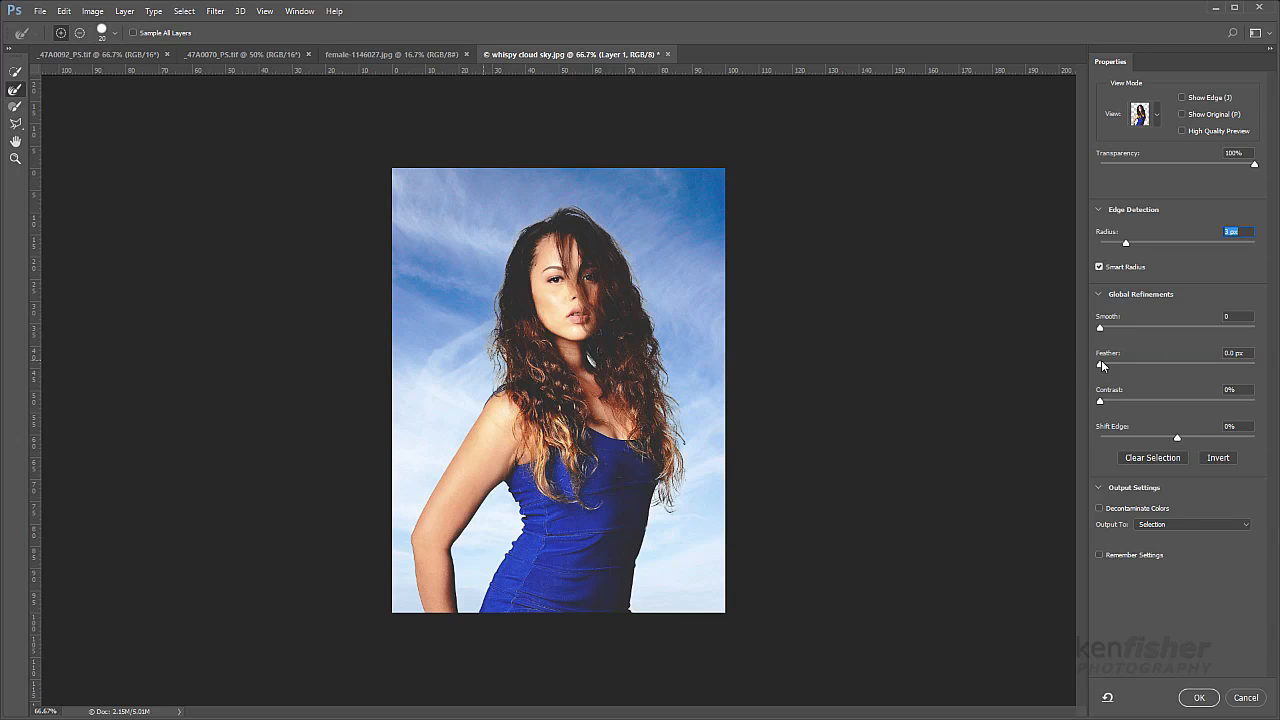
Step: Set the Global Refinements contrast to 3%
click(1237, 353)
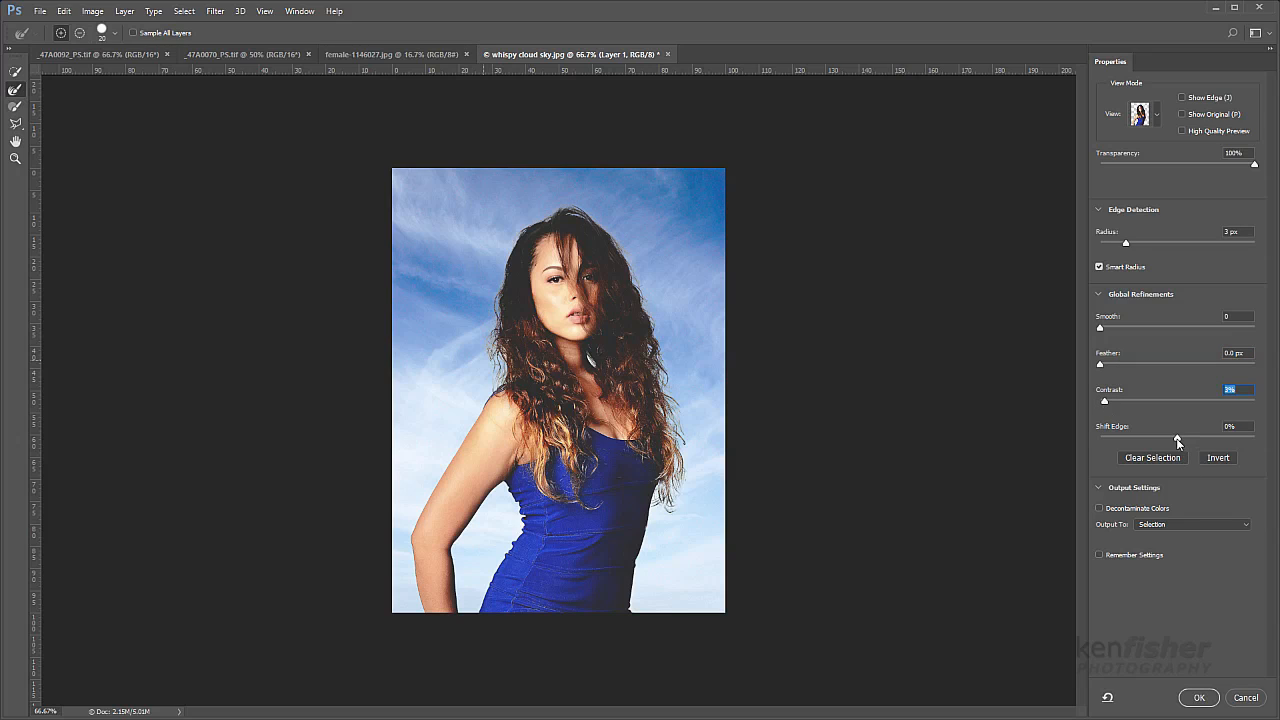
mouse_move(1140, 437)
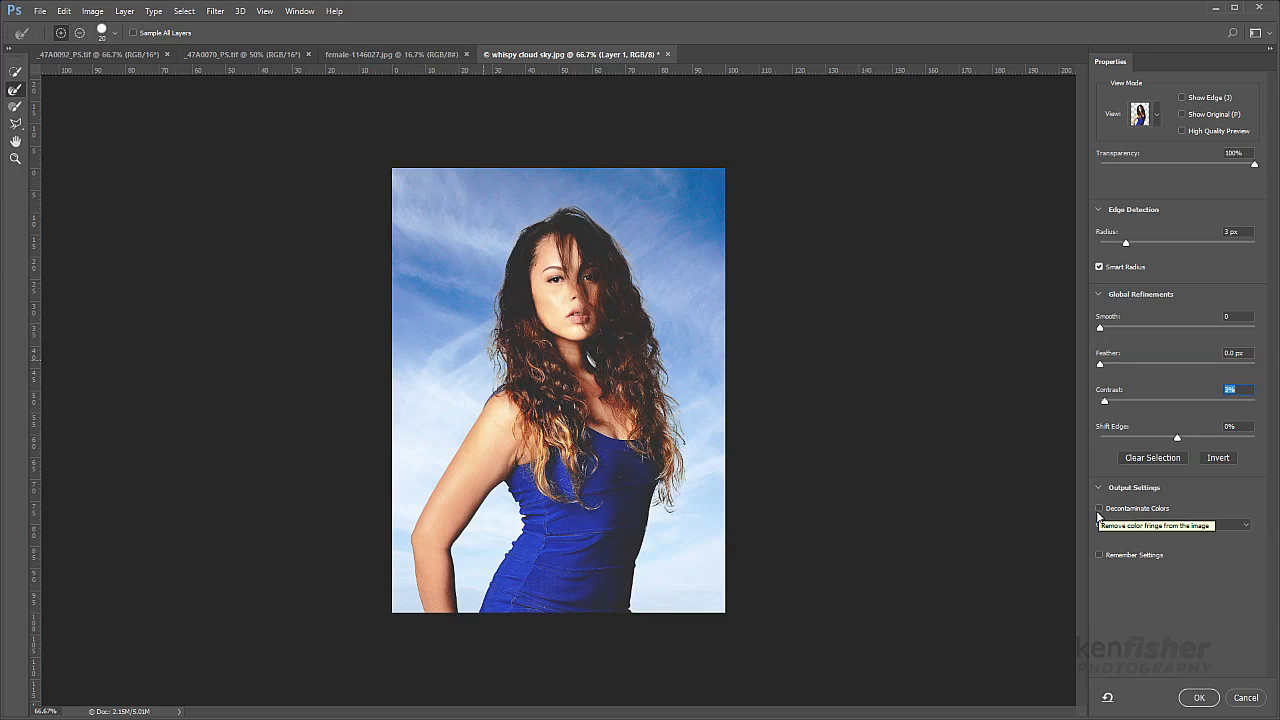
Step: Turn on Decontaminate Colors and set output to New Layer with Layer Mask
click(1100, 508)
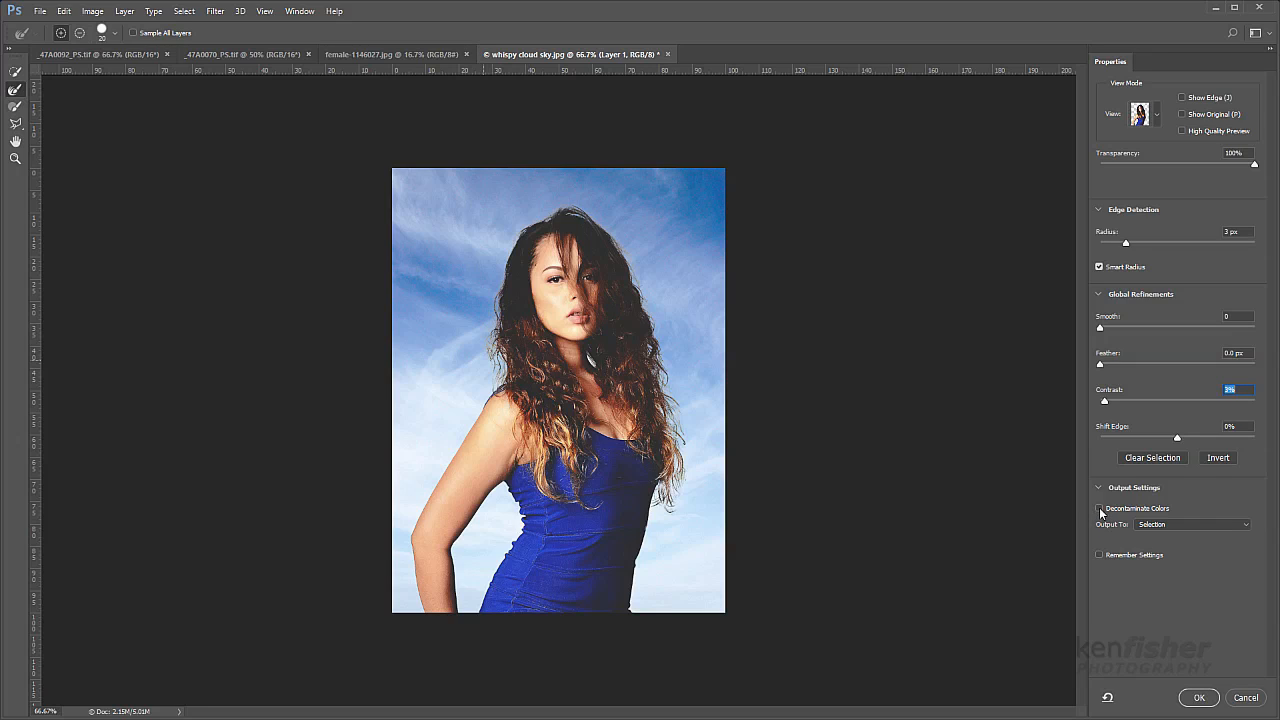
click(1100, 508)
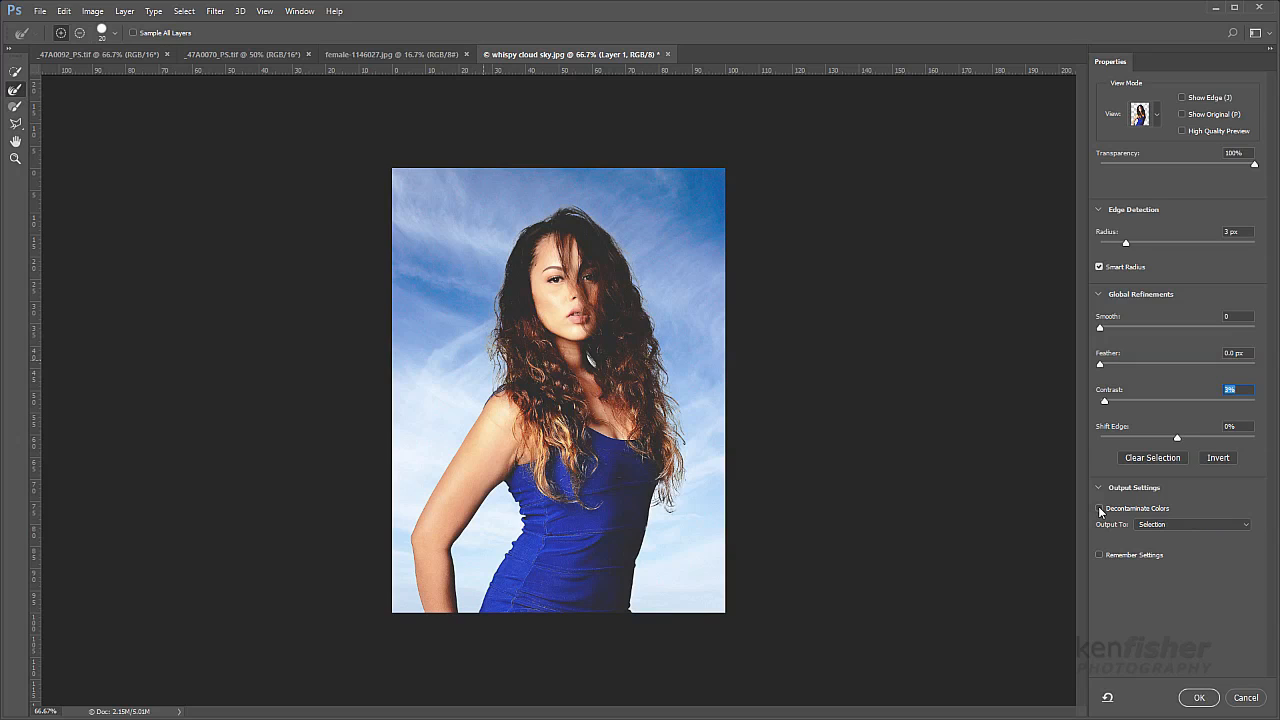
click(1100, 508)
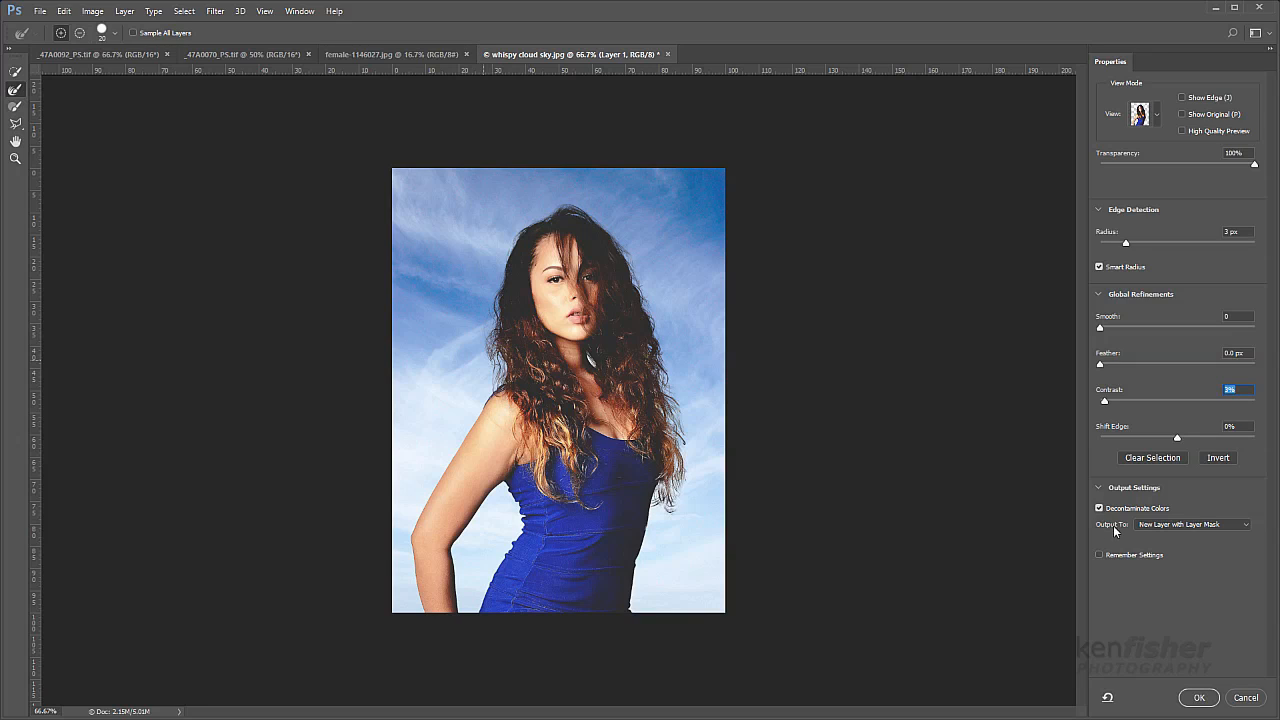
mouse_move(1248, 528)
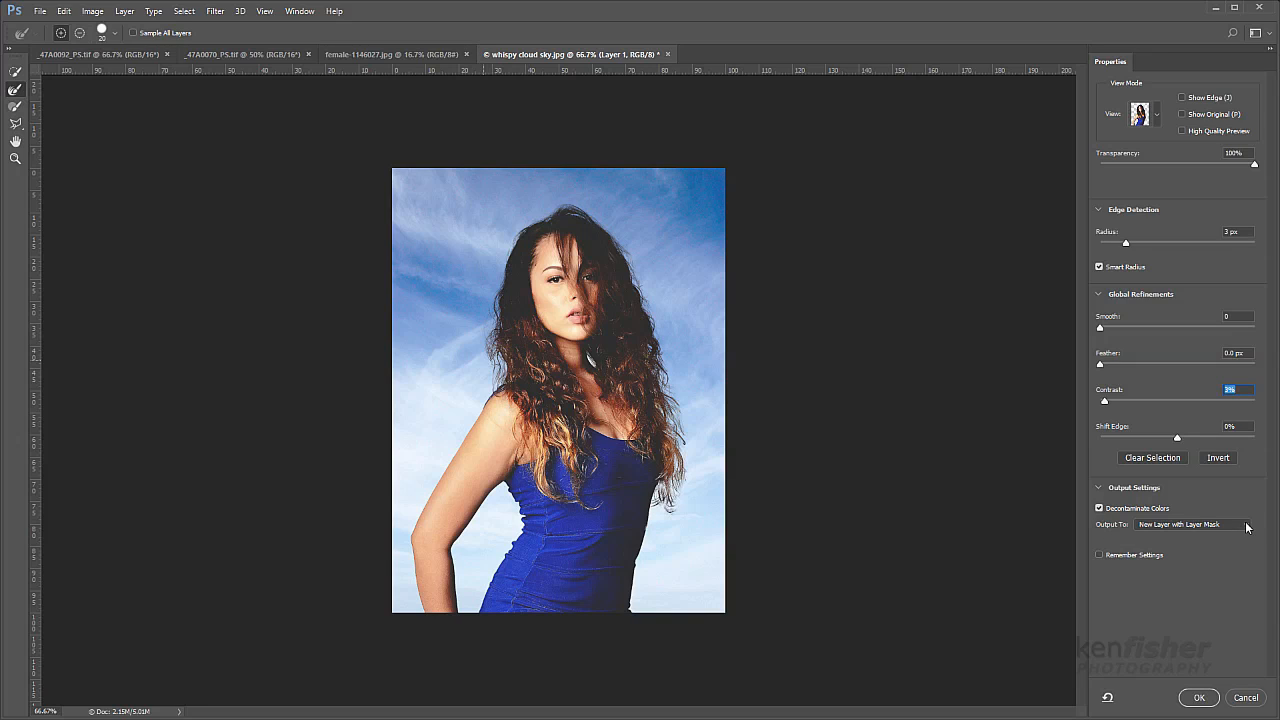
click(1192, 524)
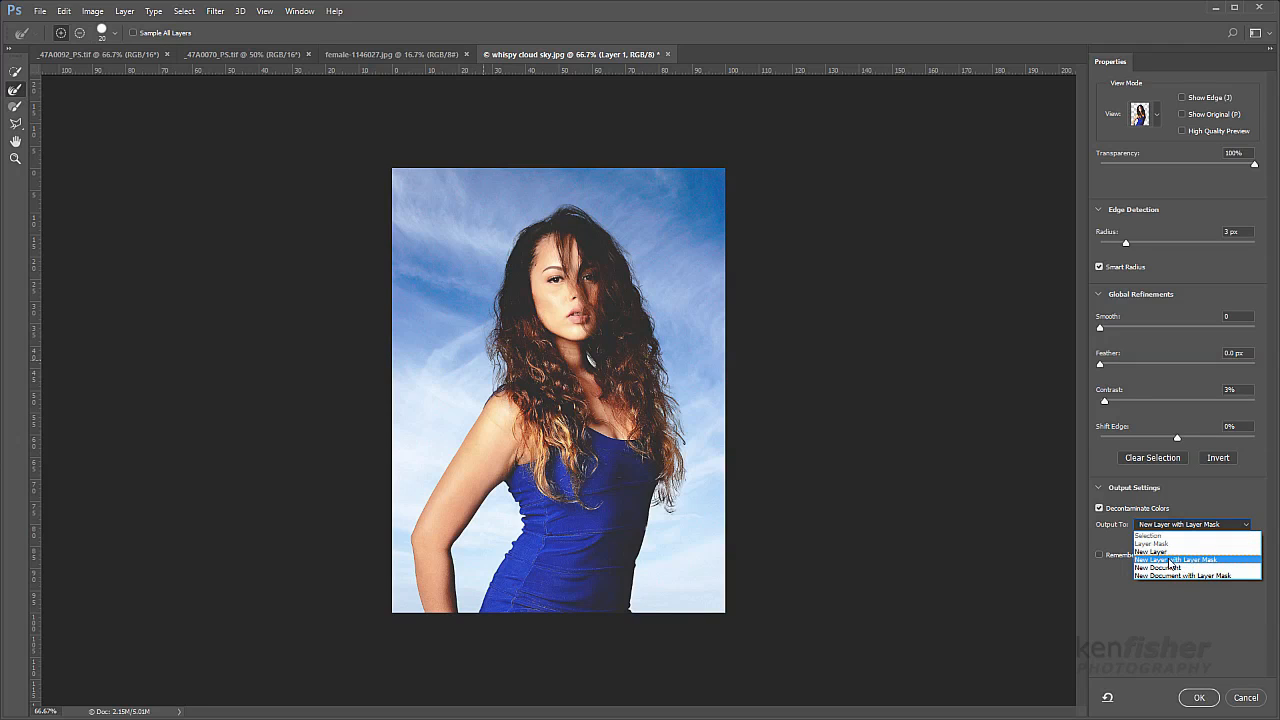
click(1194, 559)
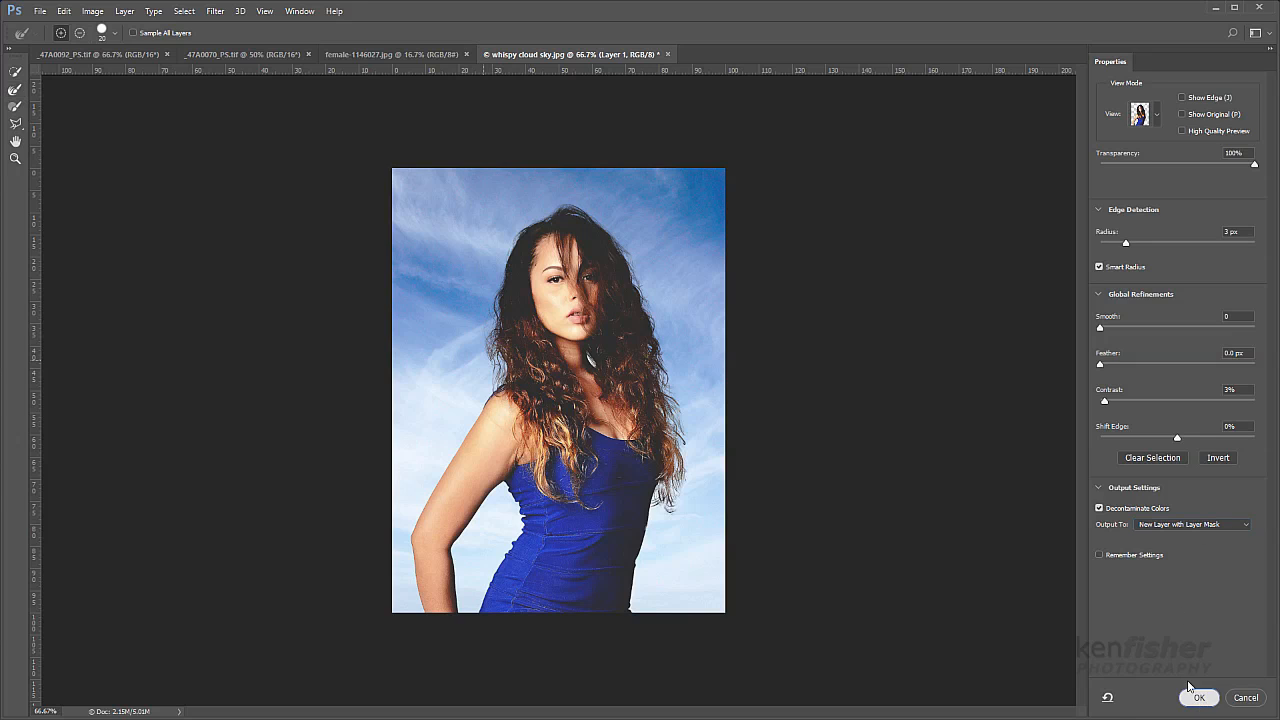
Step: Confirm Select and Mask, creating a masked copy of Layer 1
click(1198, 697)
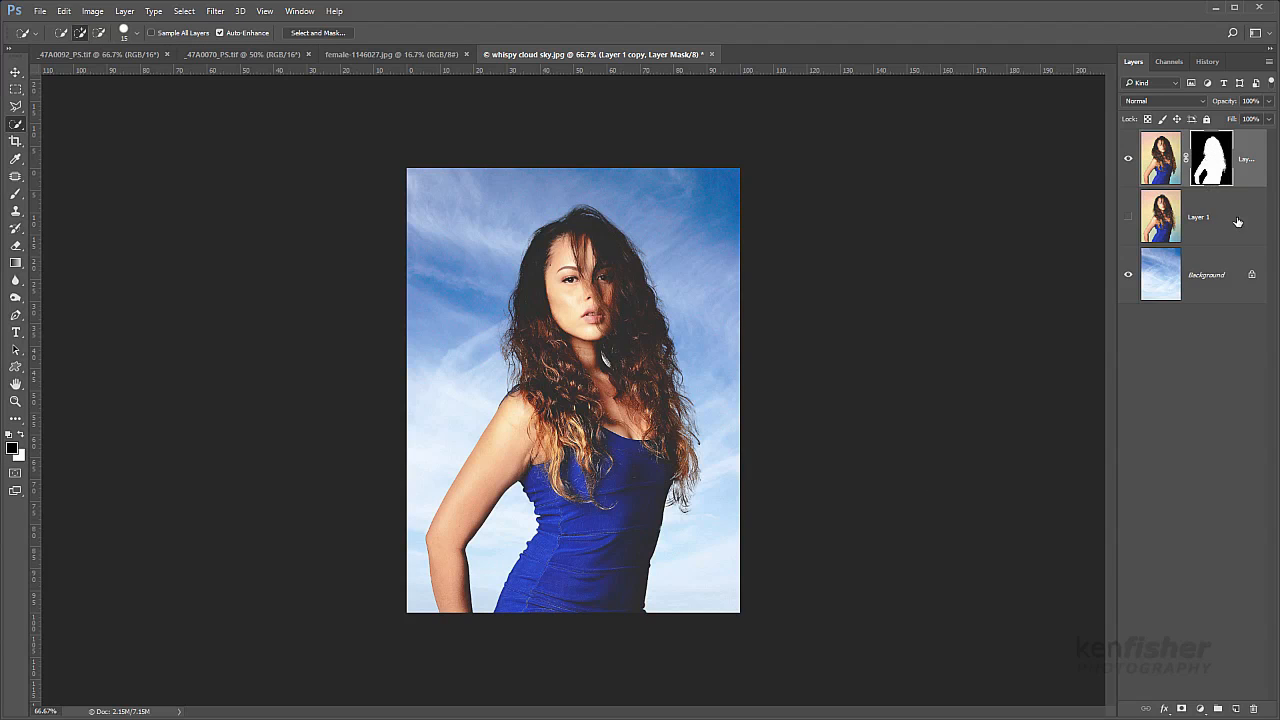
mouse_move(1227, 224)
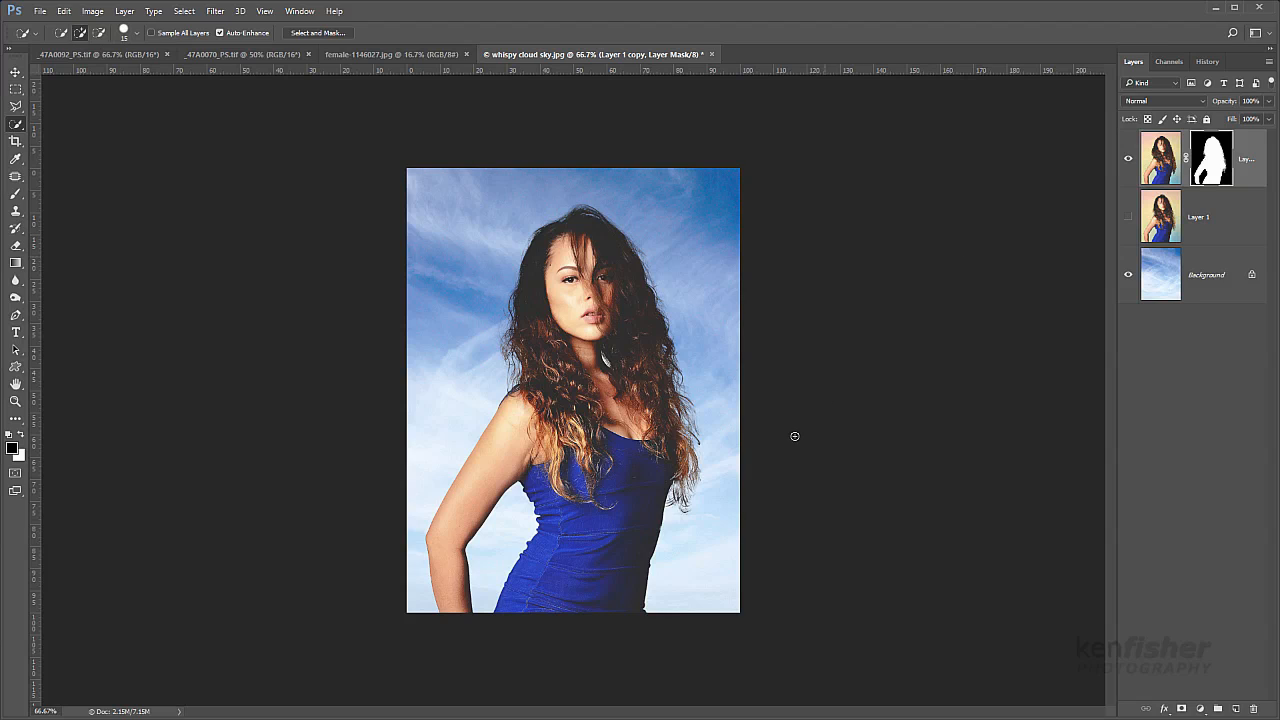
mouse_move(551, 232)
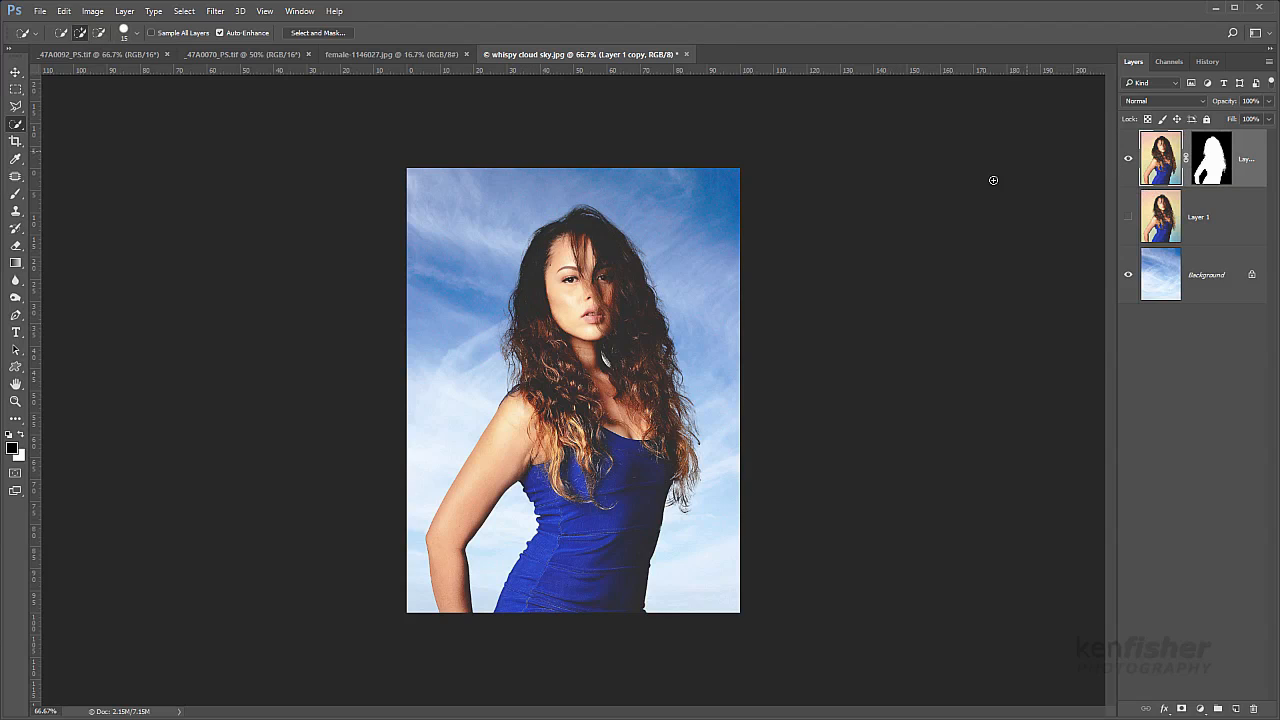
mouse_move(983, 194)
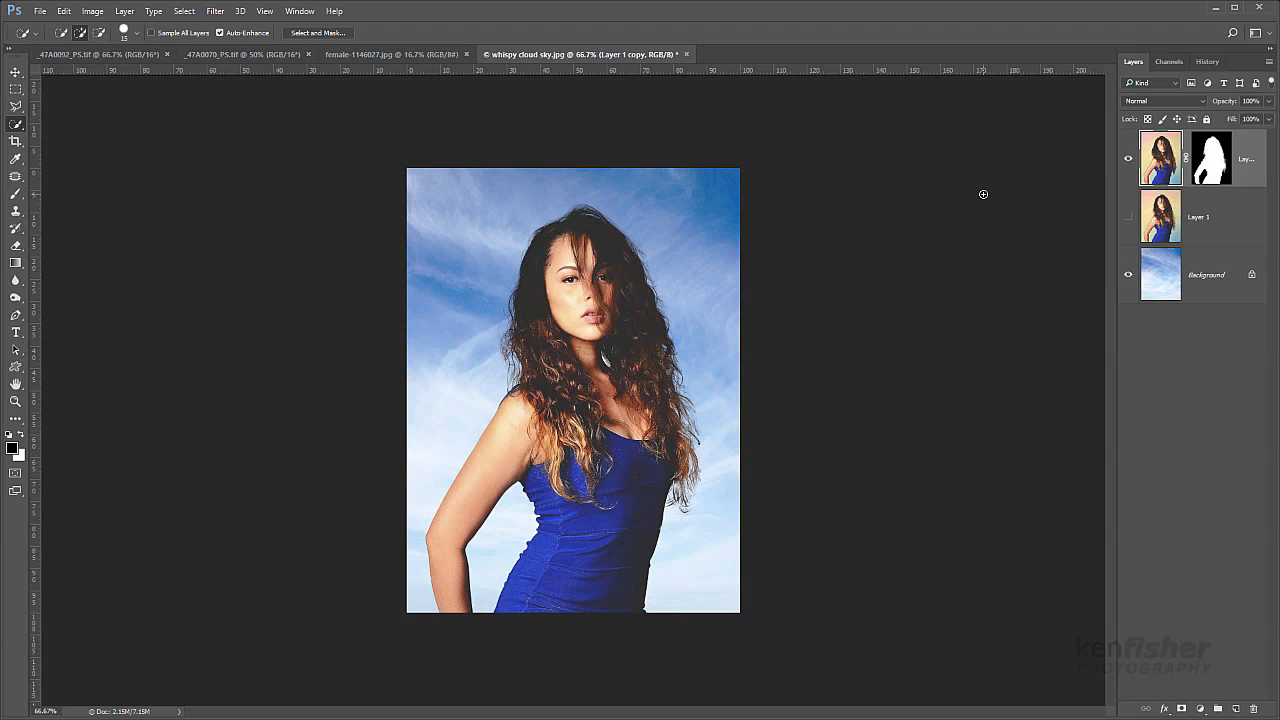
mouse_move(983, 198)
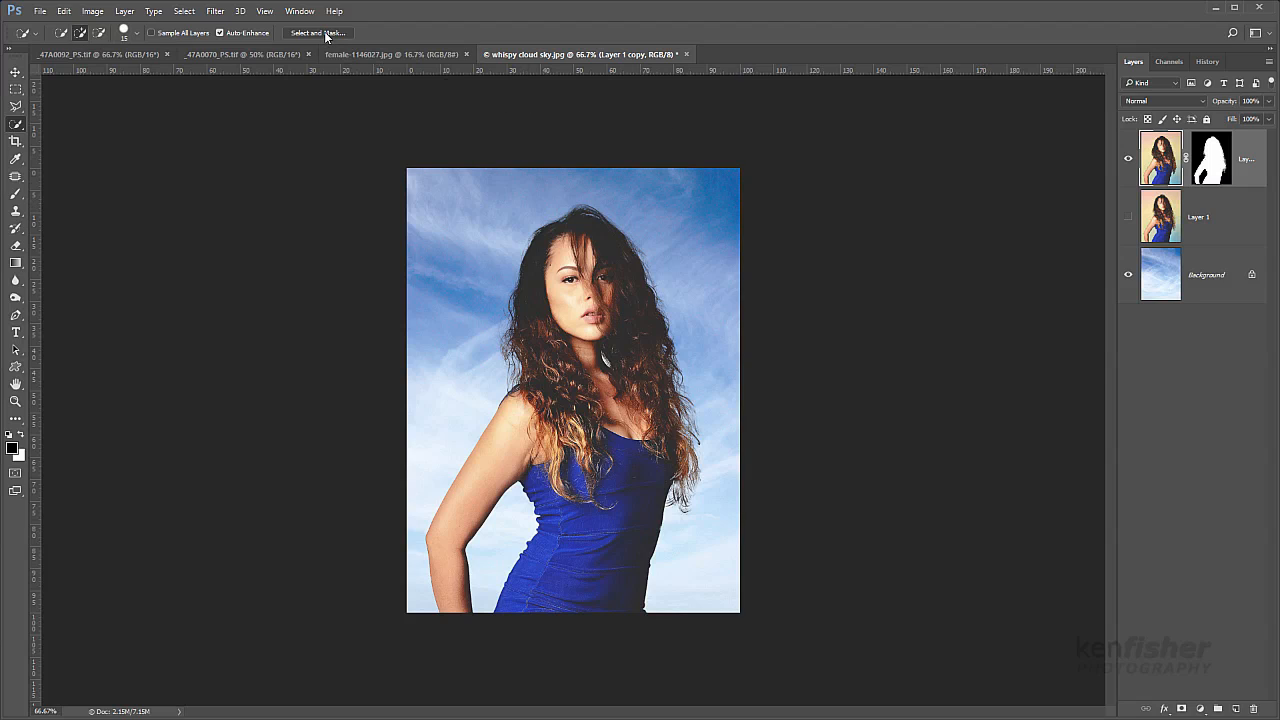
Step: Rerun Select and Mask with High Quality Preview to output Layer 1 copy 2
click(318, 32)
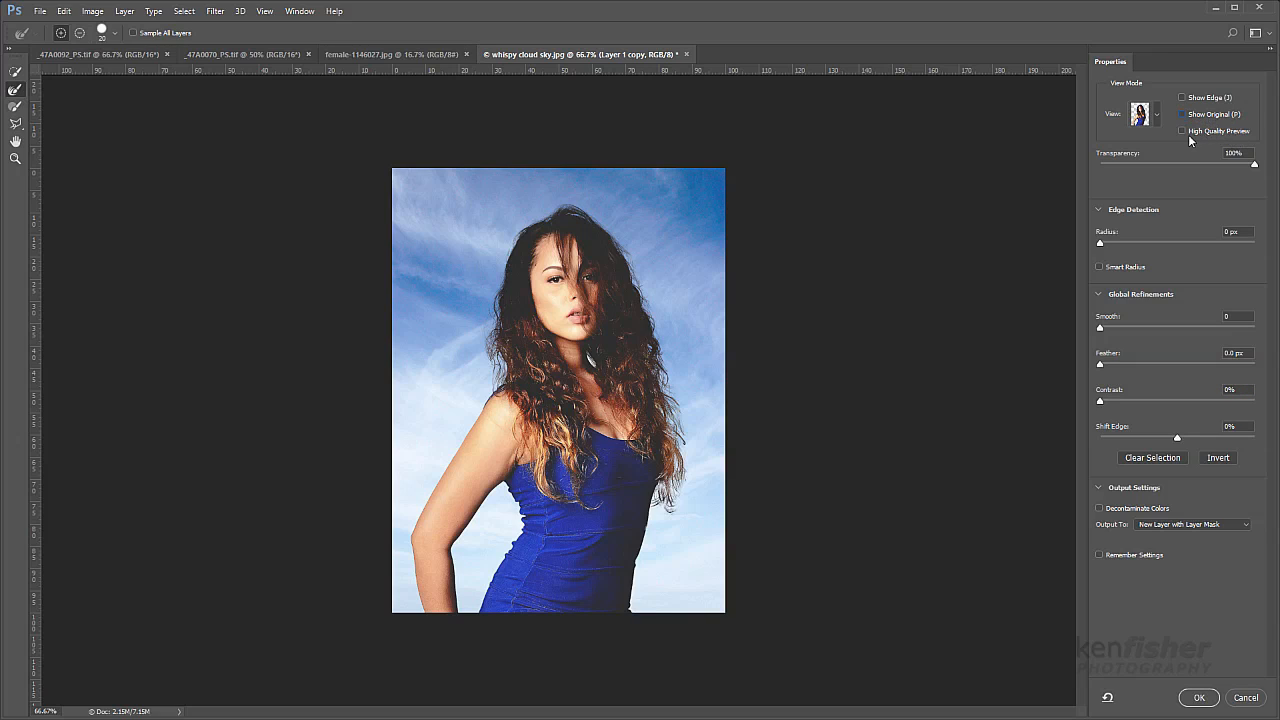
mouse_move(1184, 133)
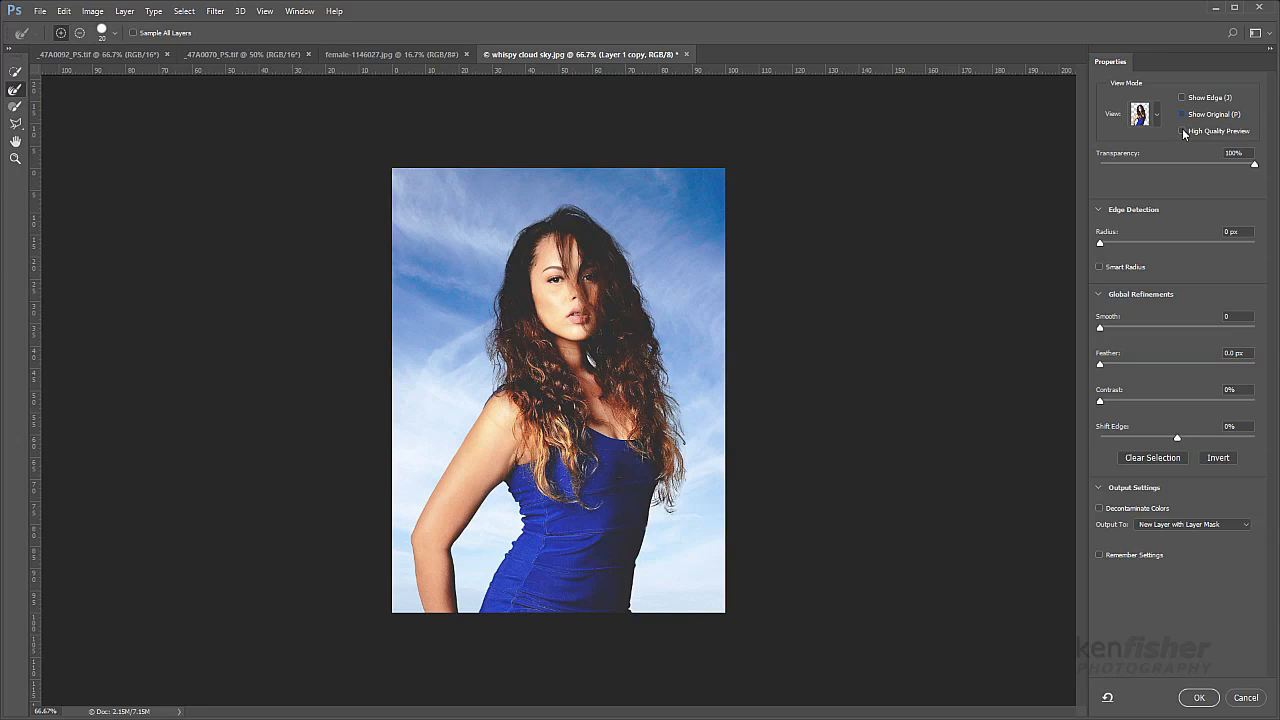
click(1182, 131)
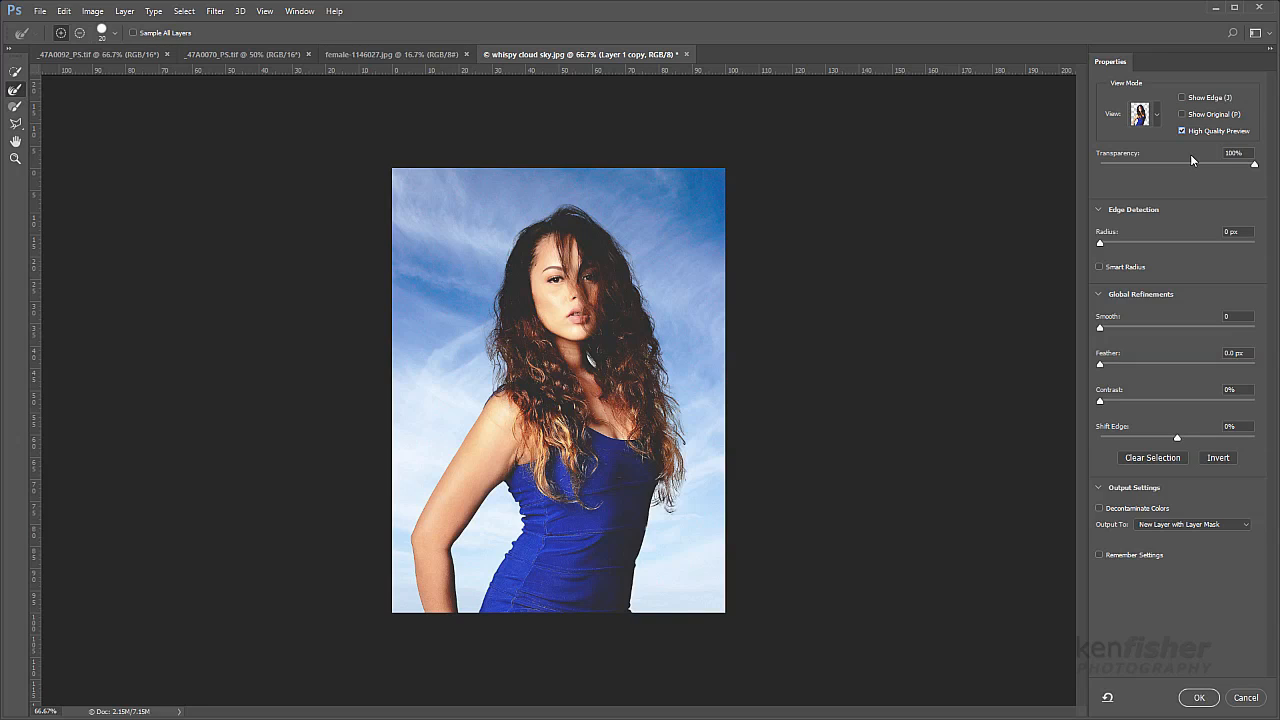
mouse_move(1192, 159)
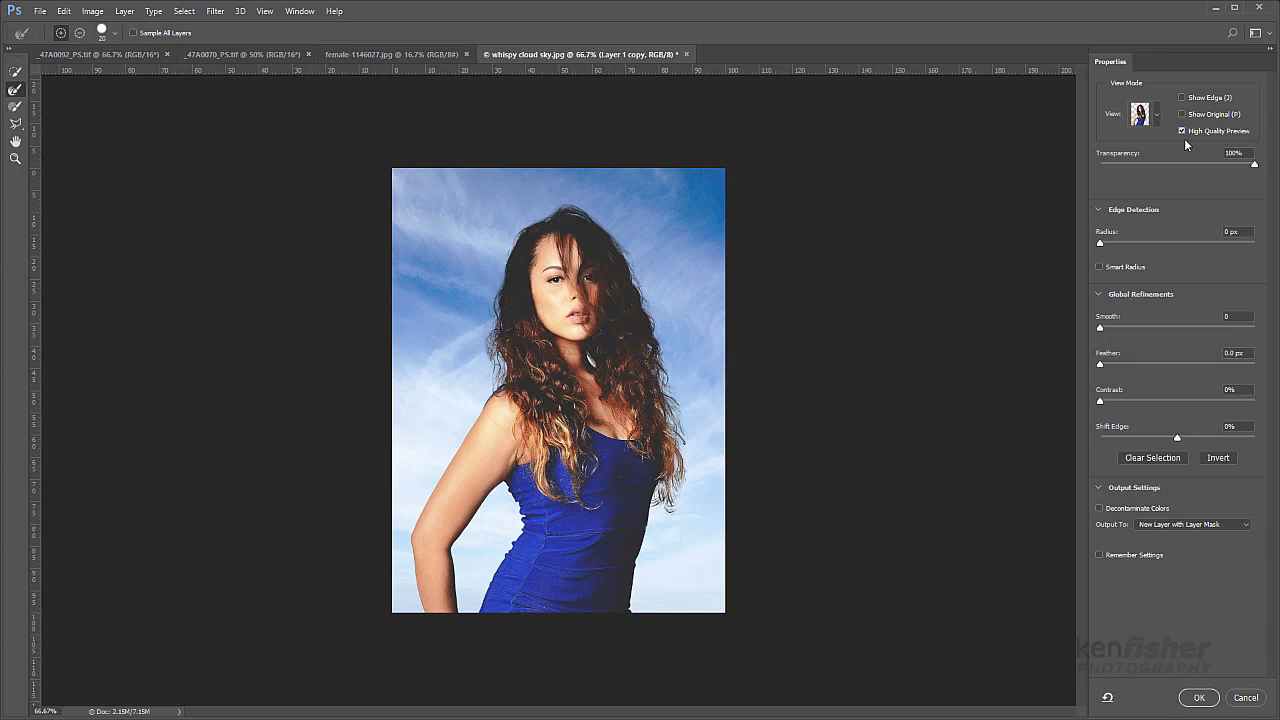
mouse_move(1189, 147)
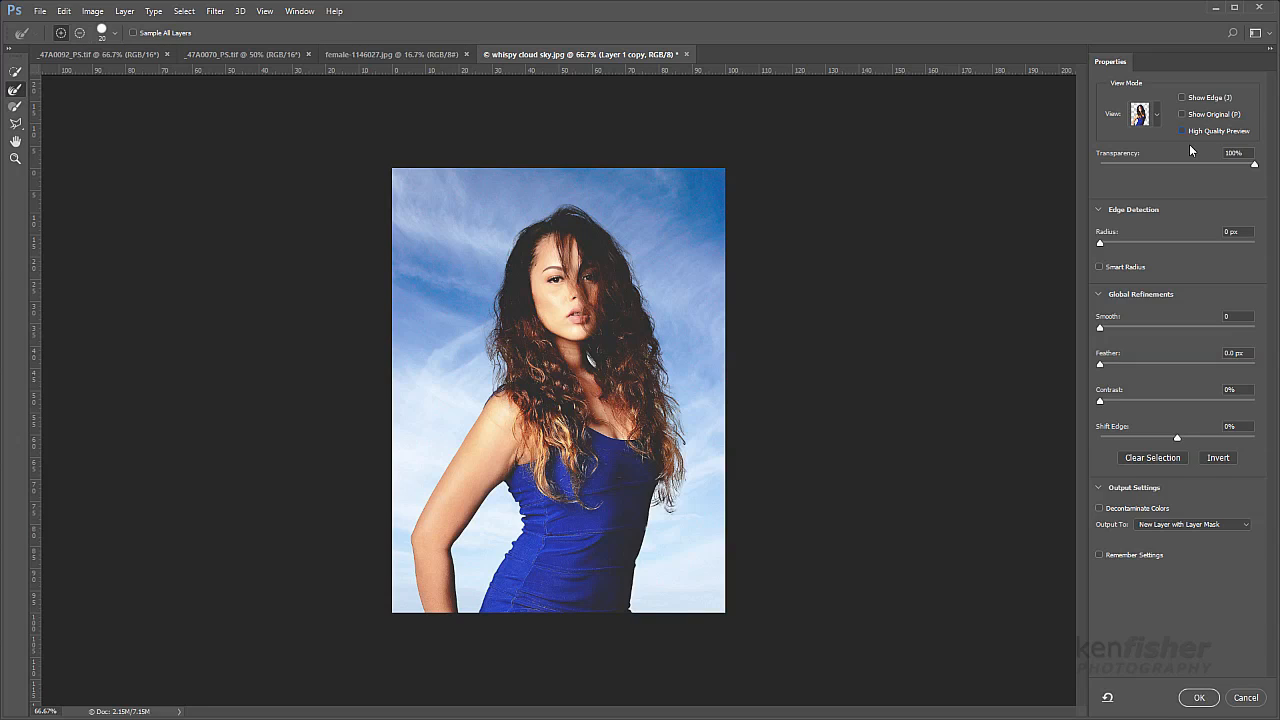
mouse_move(1185, 145)
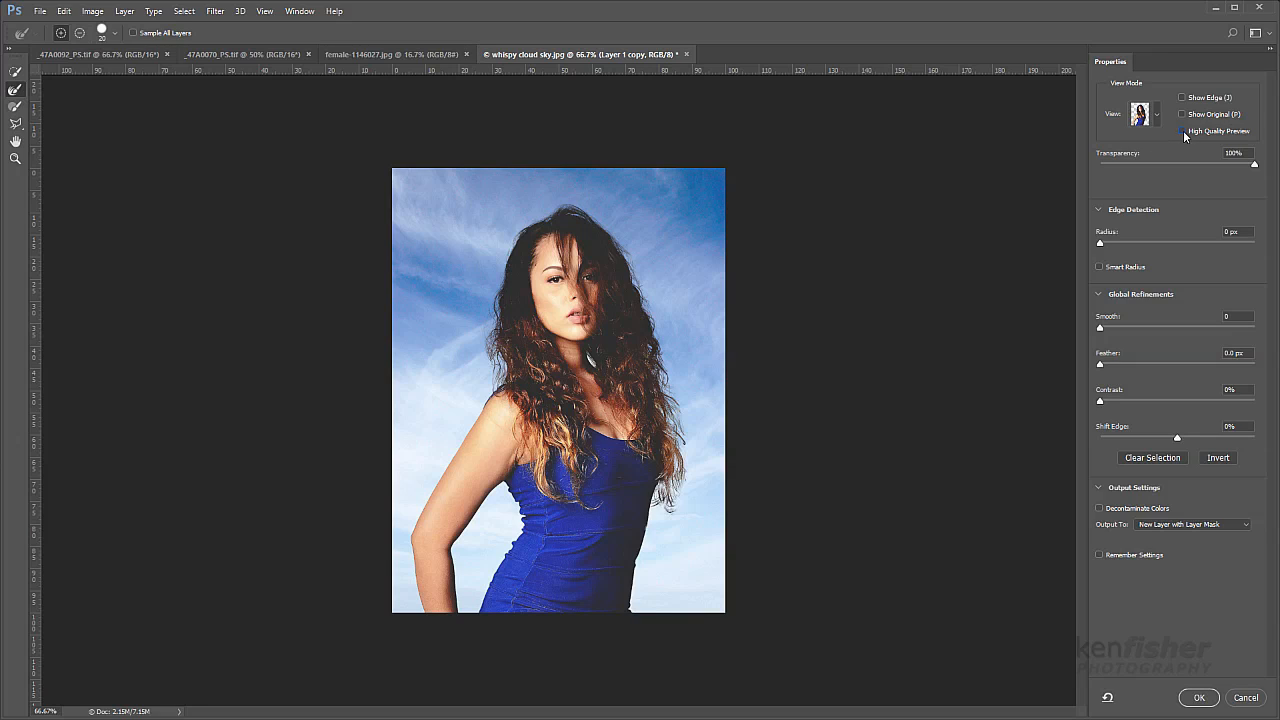
click(1182, 131)
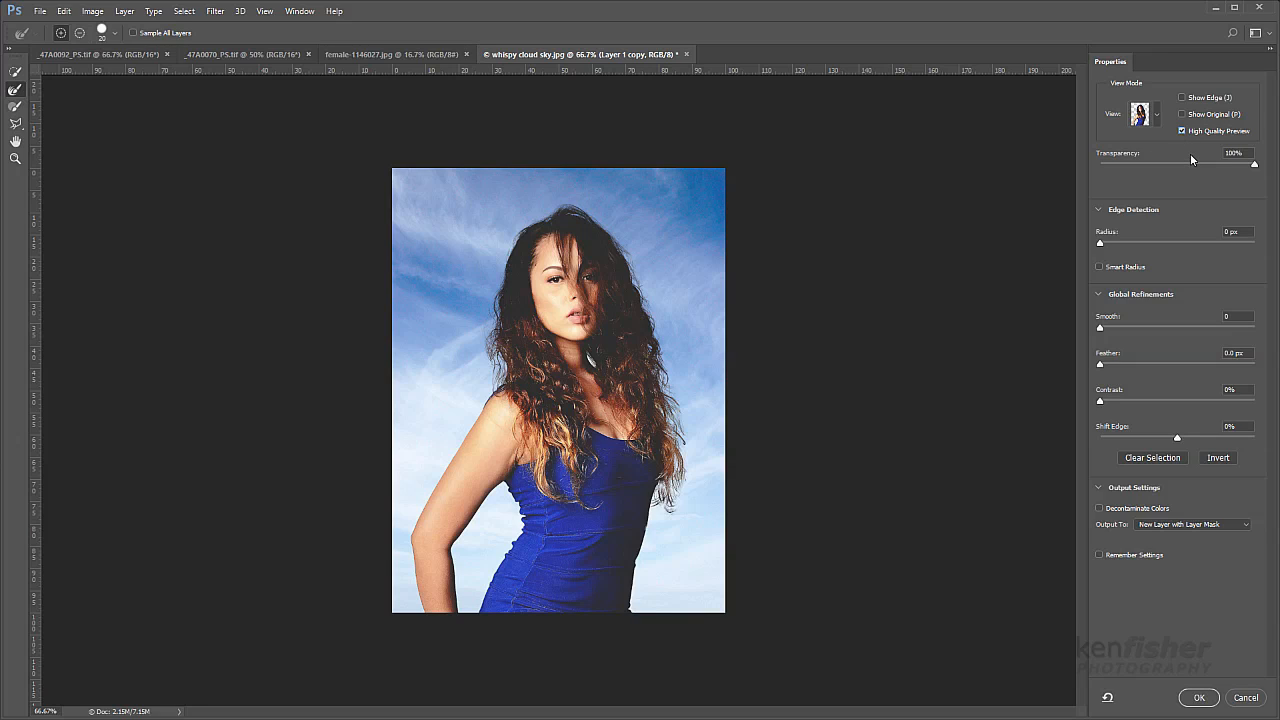
mouse_move(1241, 519)
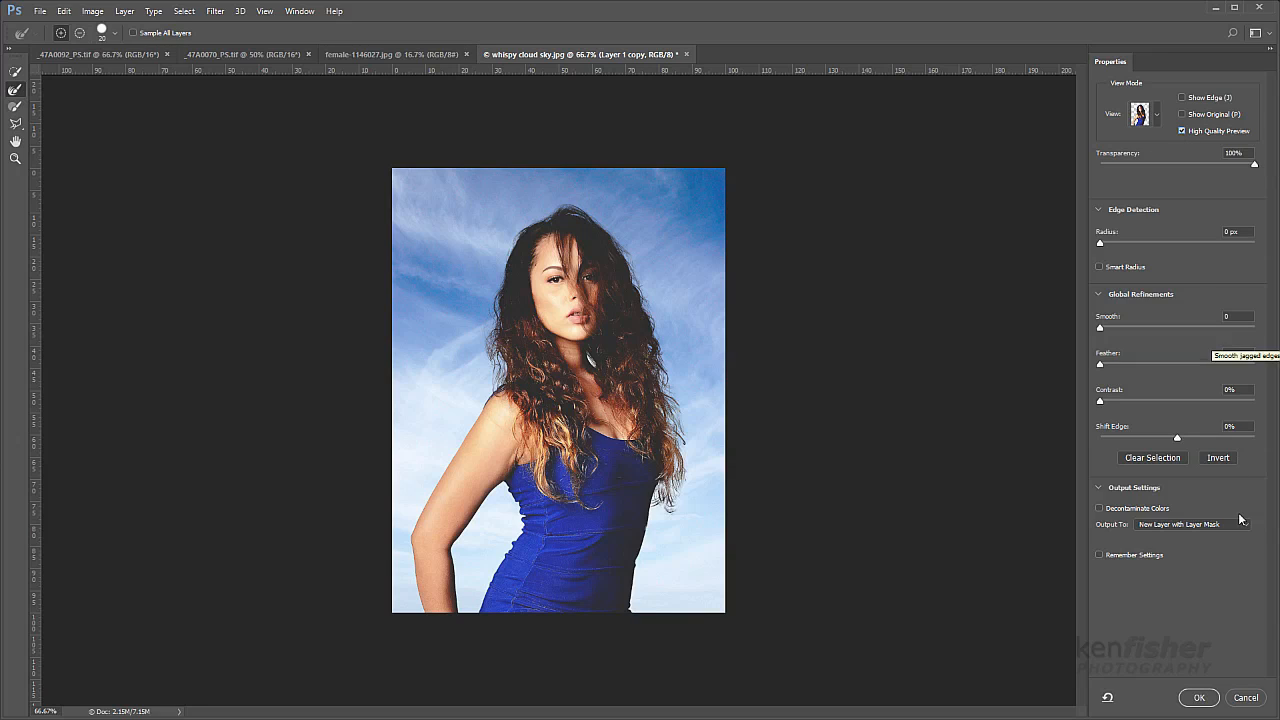
click(1199, 697)
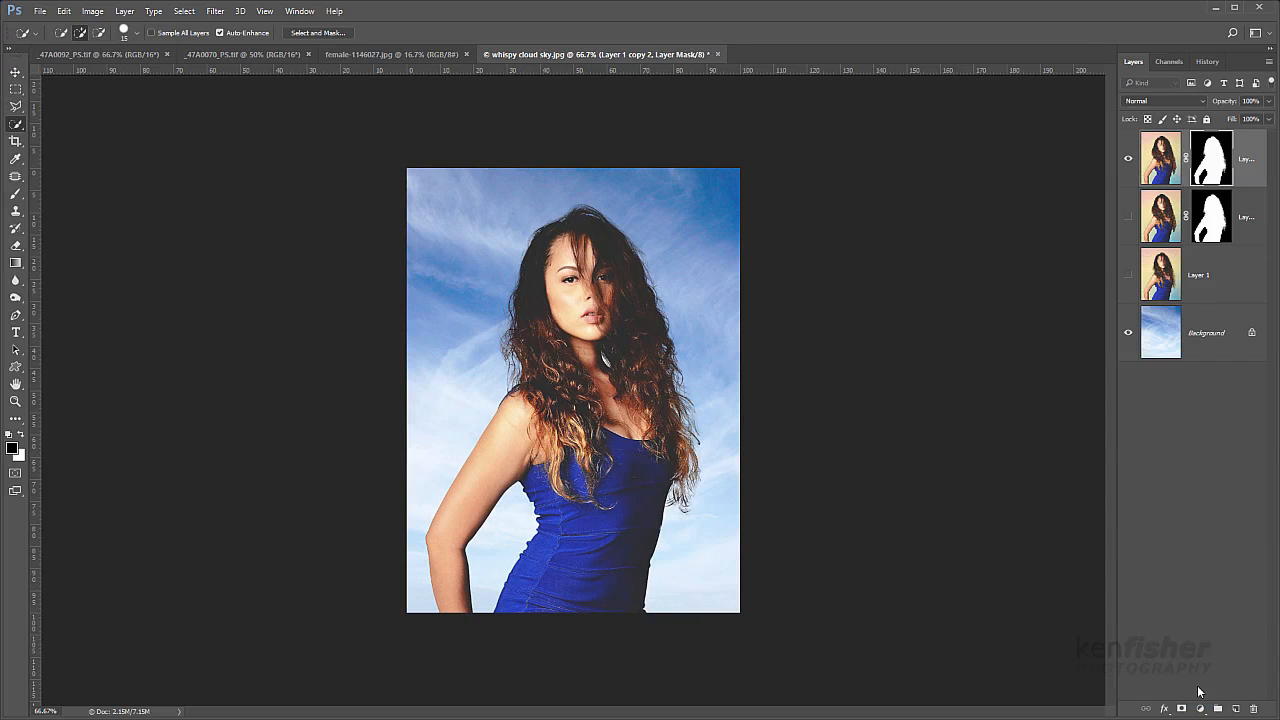